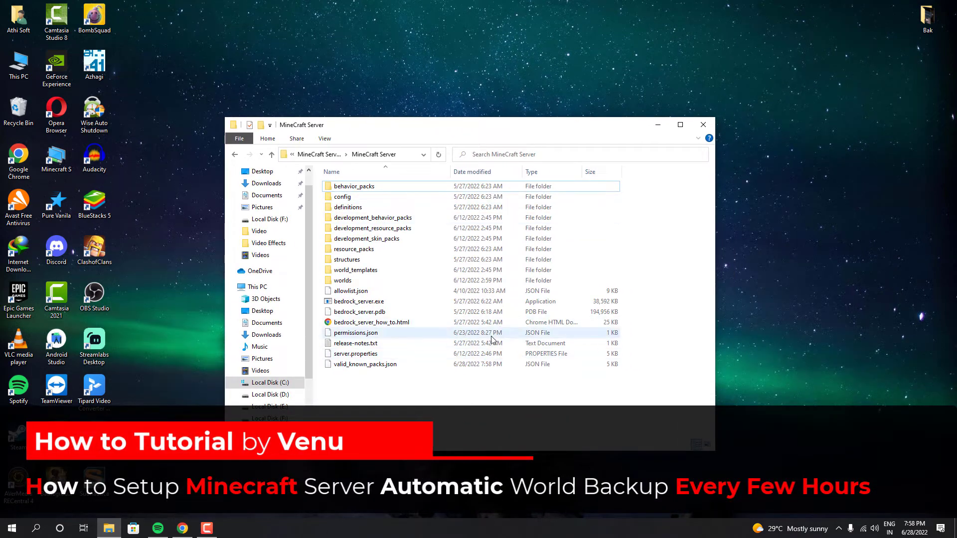
Launch bedrock_server.exe from the MineCraft Server folder to start the server console.
right_click(360, 301)
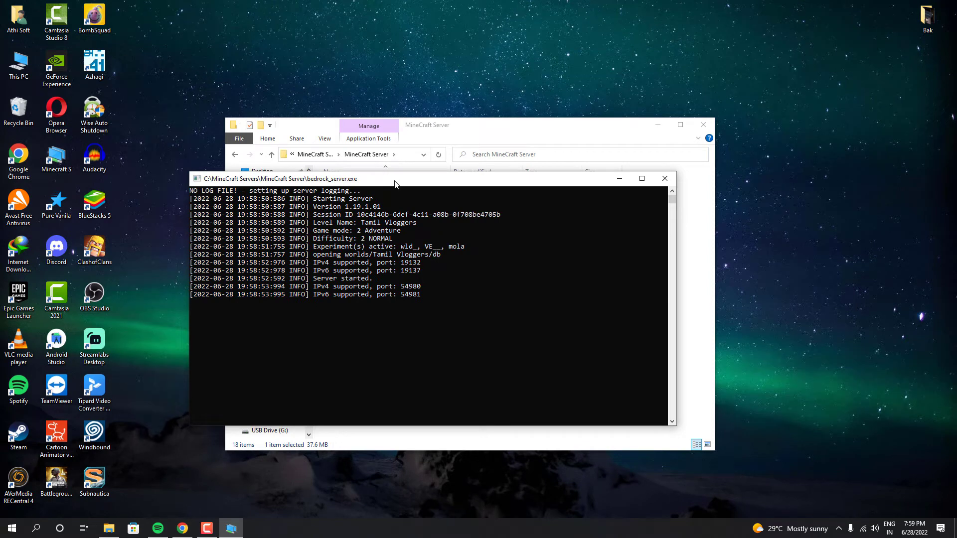
mouse_move(391, 254)
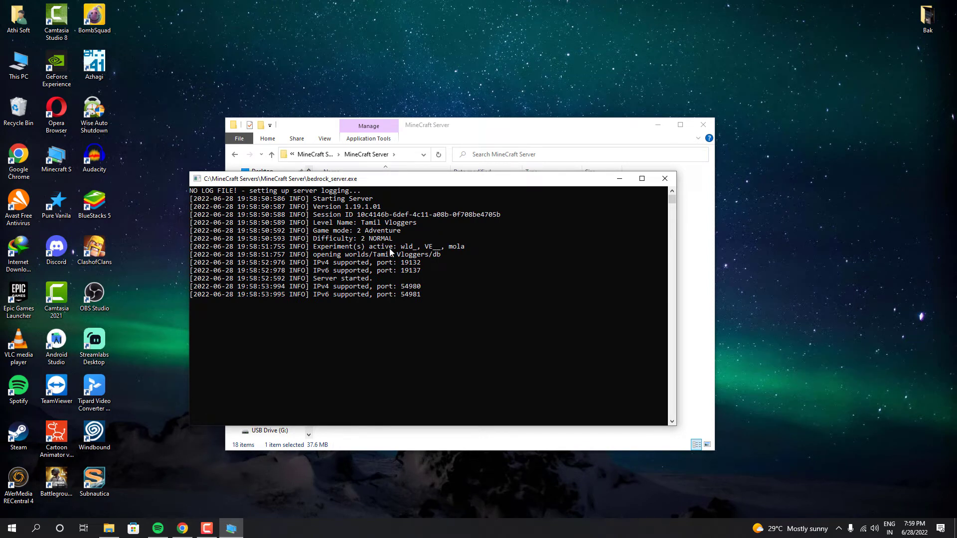
mouse_move(492, 335)
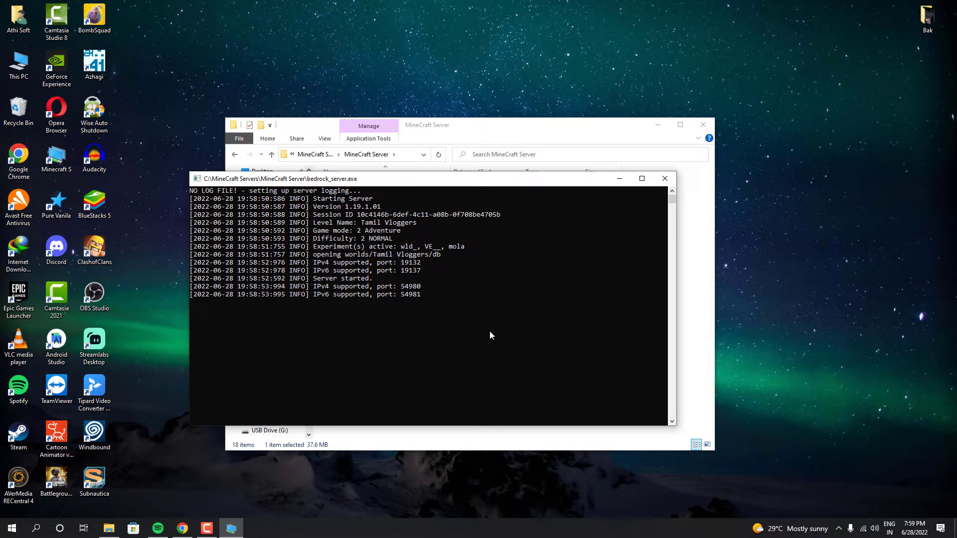
mouse_move(533, 272)
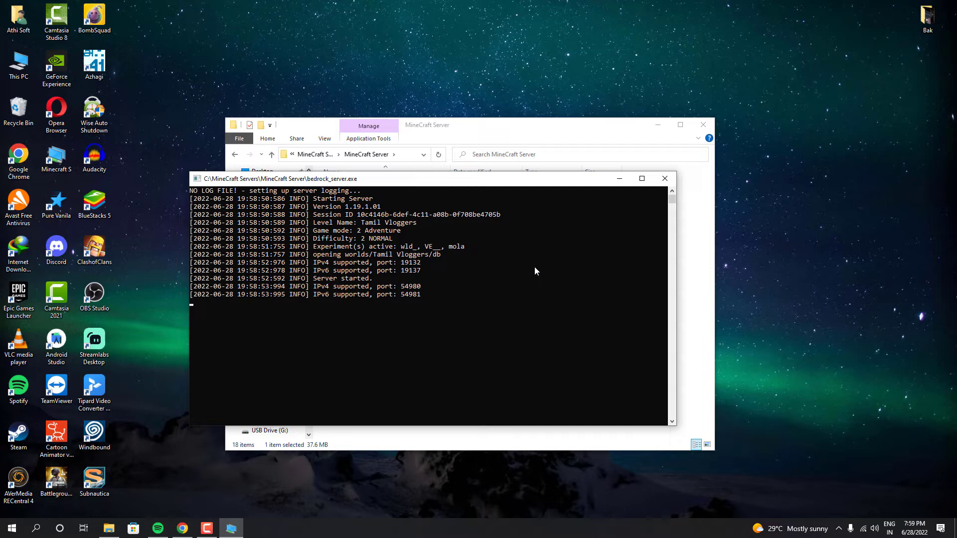
mouse_move(603, 193)
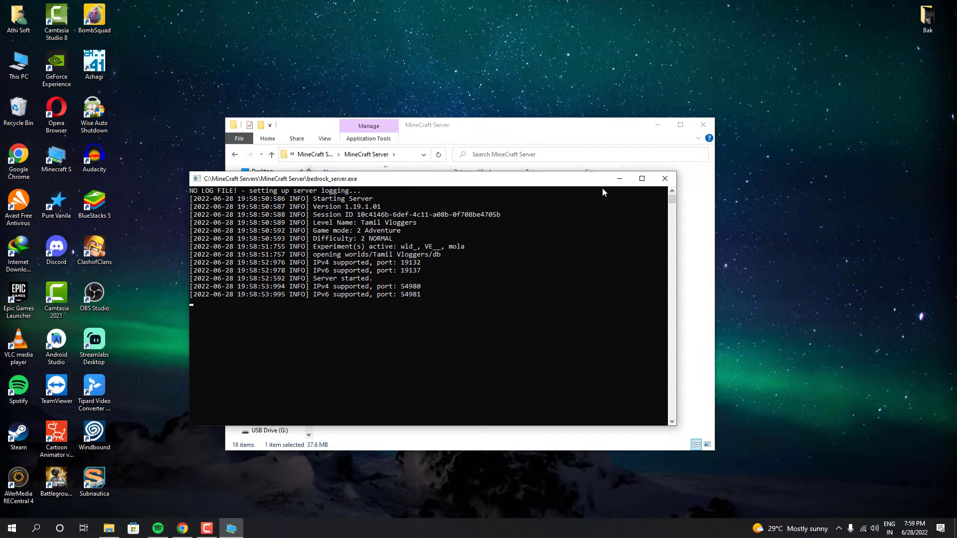
Close the server console and check the Tamil Vloggers world folder's size in Properties.
left_click(664, 178)
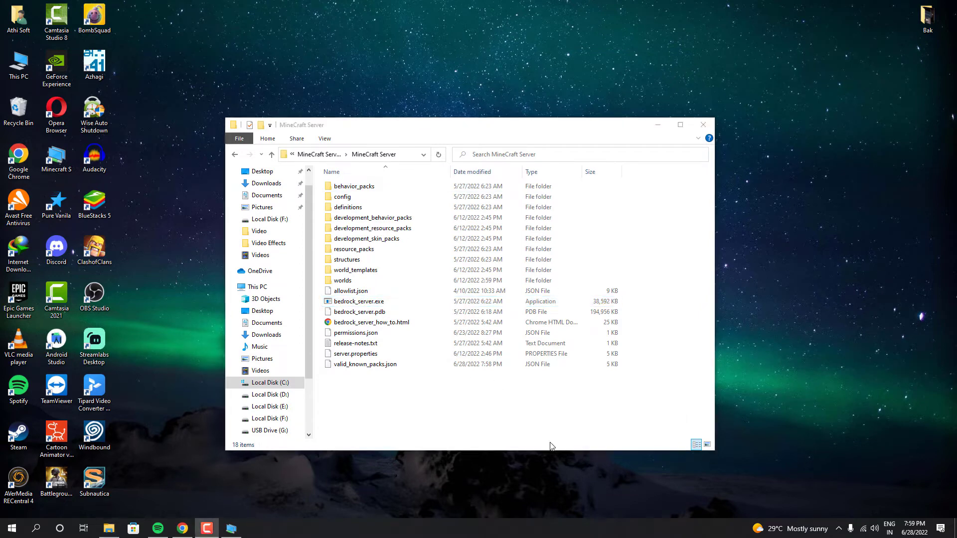
mouse_move(529, 414)
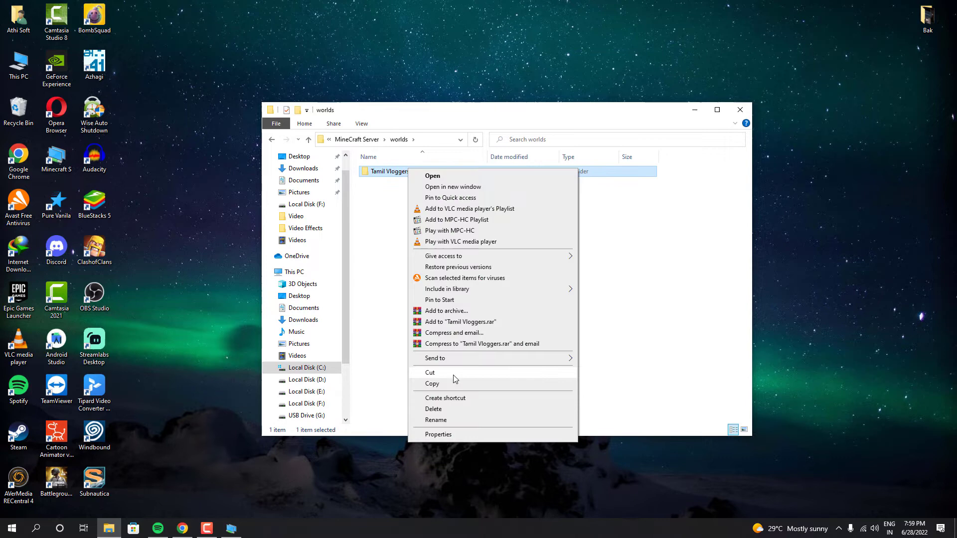
left_click(438, 434)
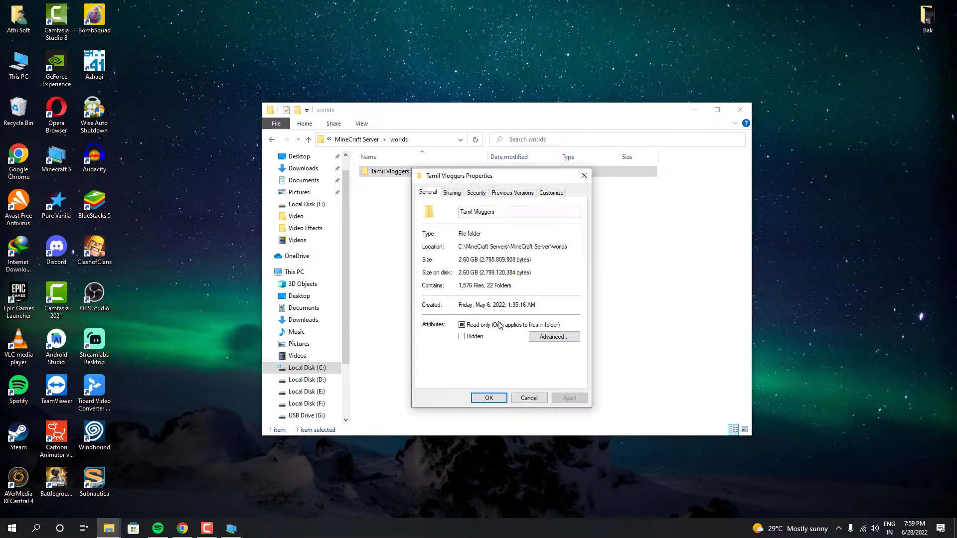
left_click(488, 397)
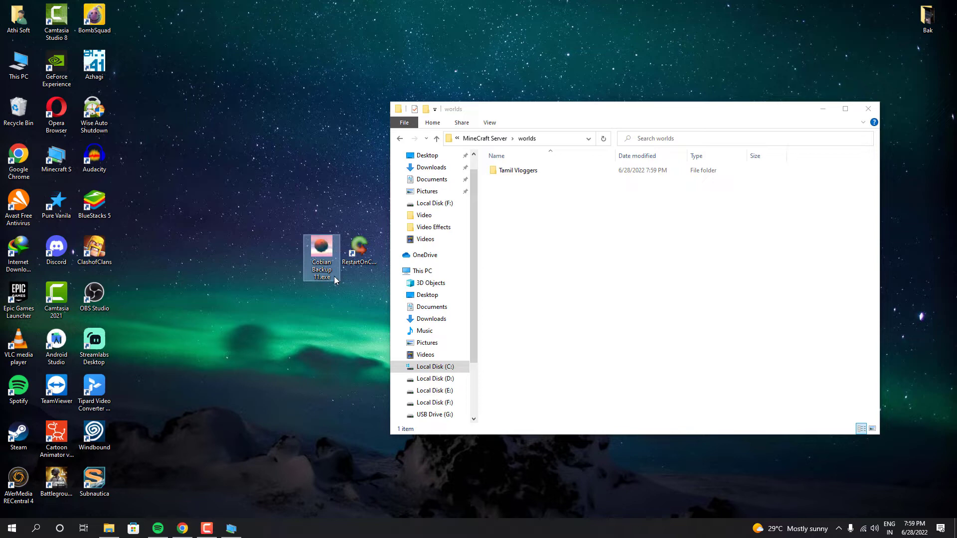
Install Cobian Backup 11 Gravity as an auto-start application for the current user.
right_click(321, 258)
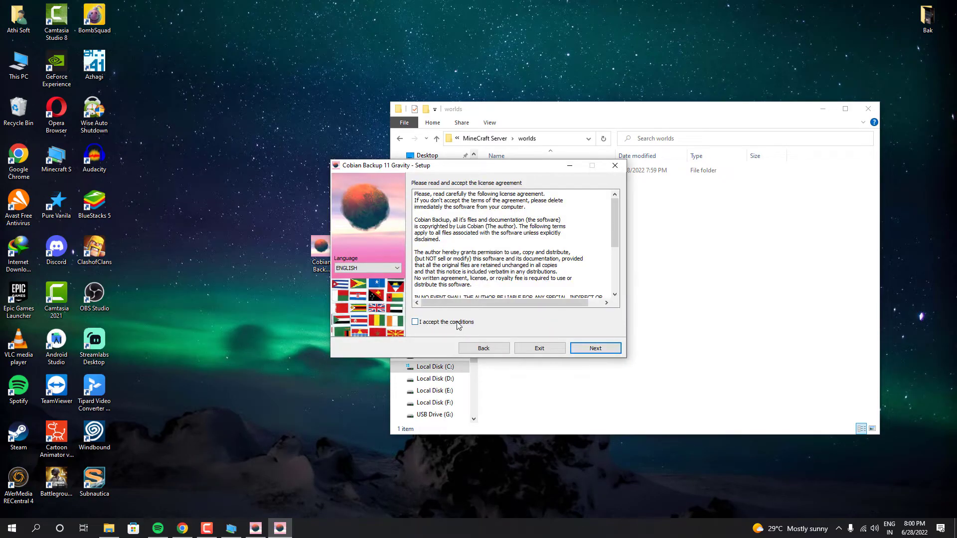
left_click(594, 348)
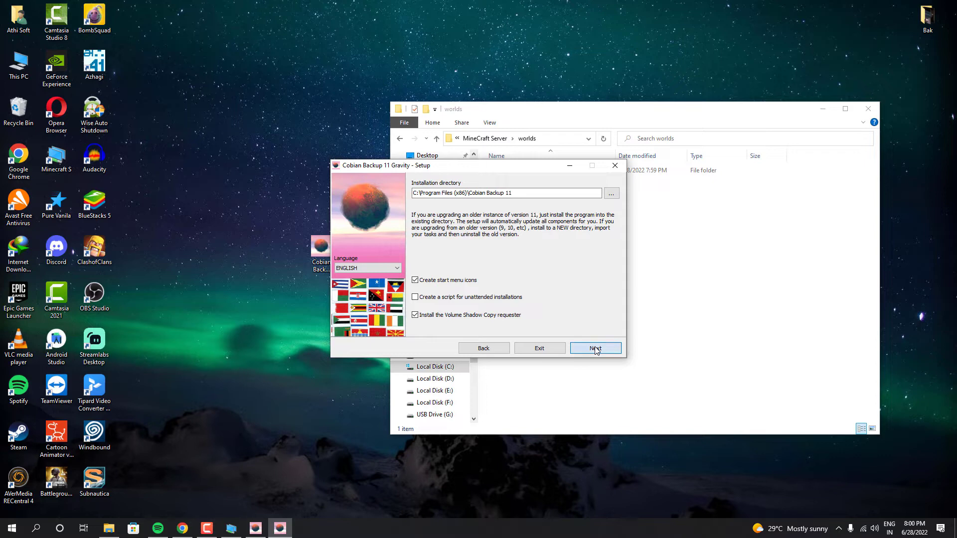
left_click(594, 348)
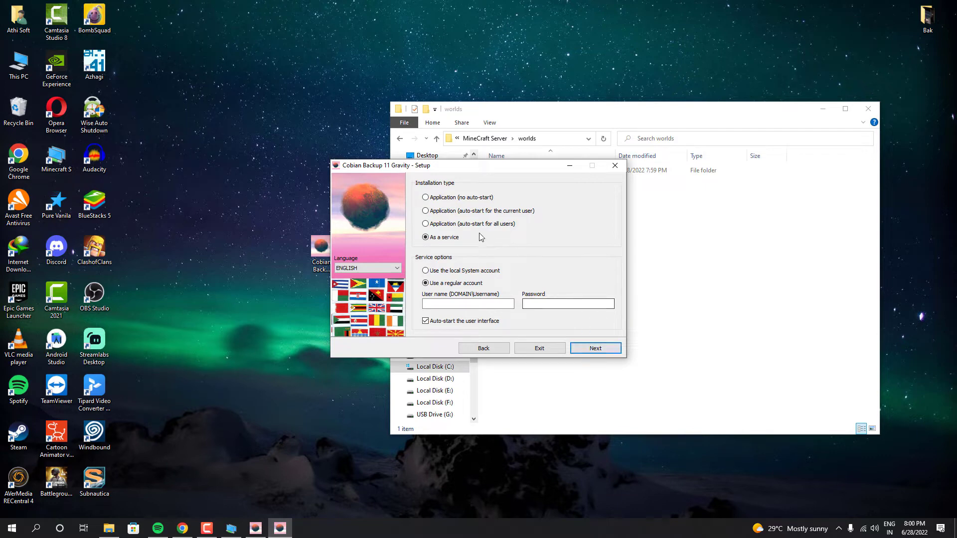
left_click(426, 223)
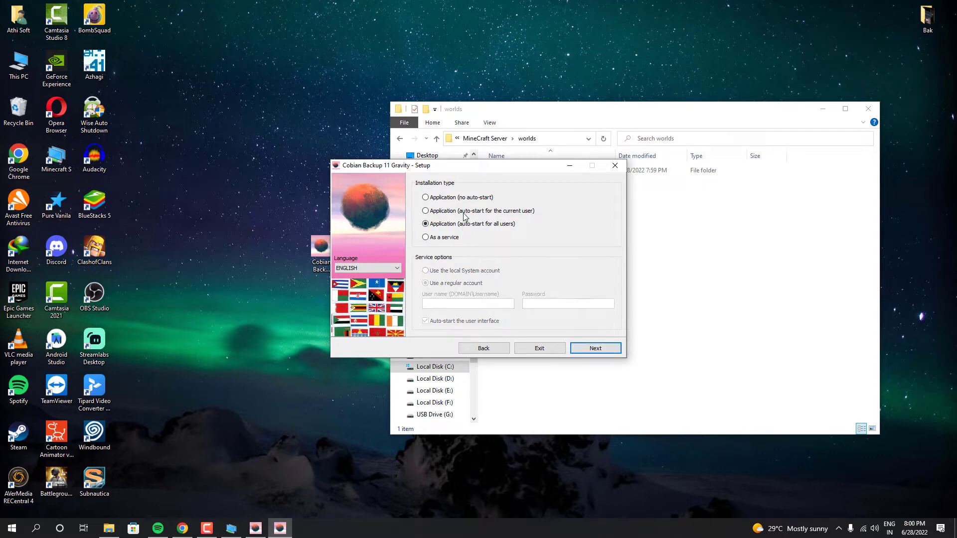
left_click(425, 210)
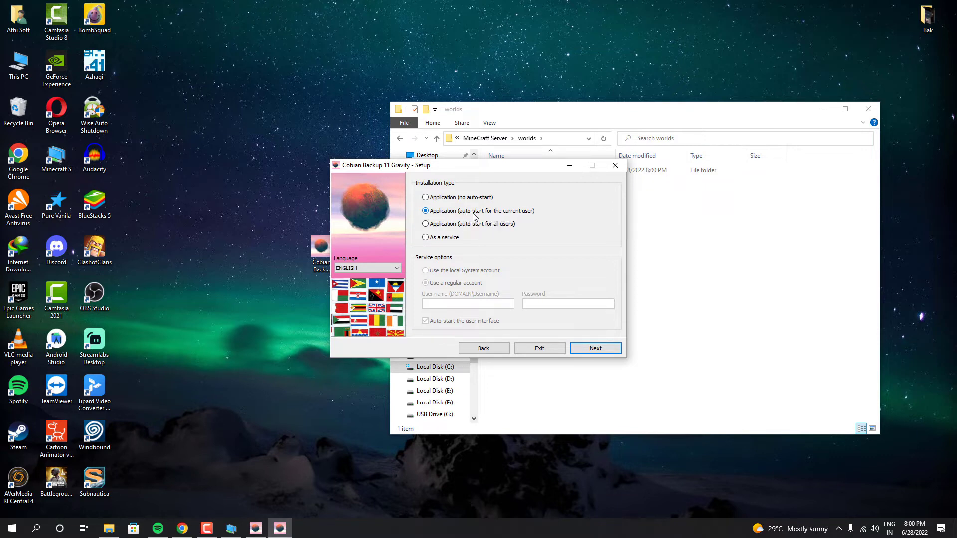
mouse_move(479, 210)
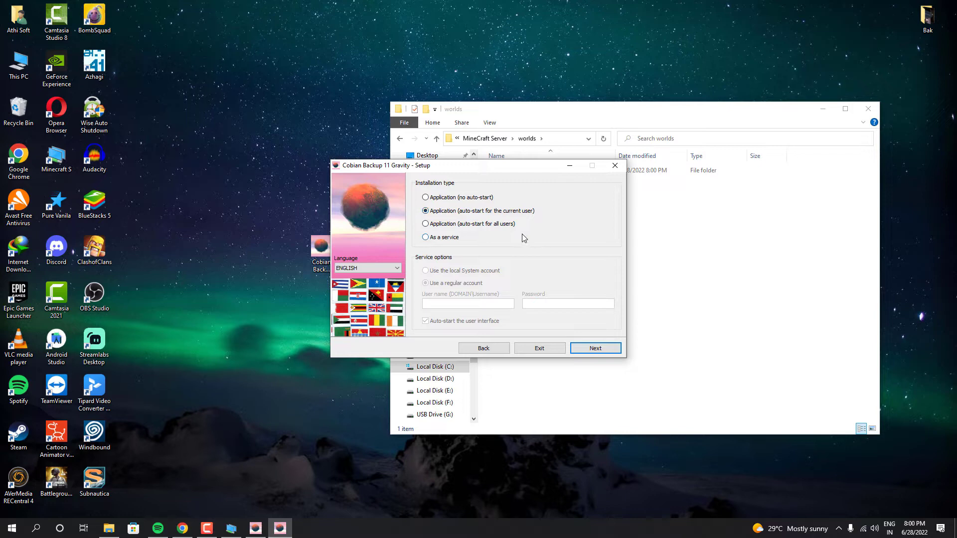
mouse_move(500, 210)
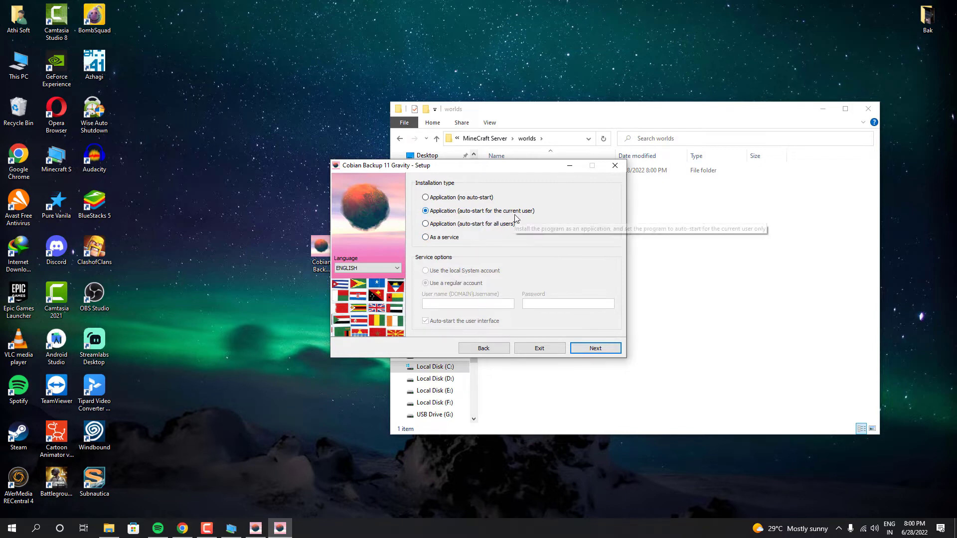
left_click(594, 348)
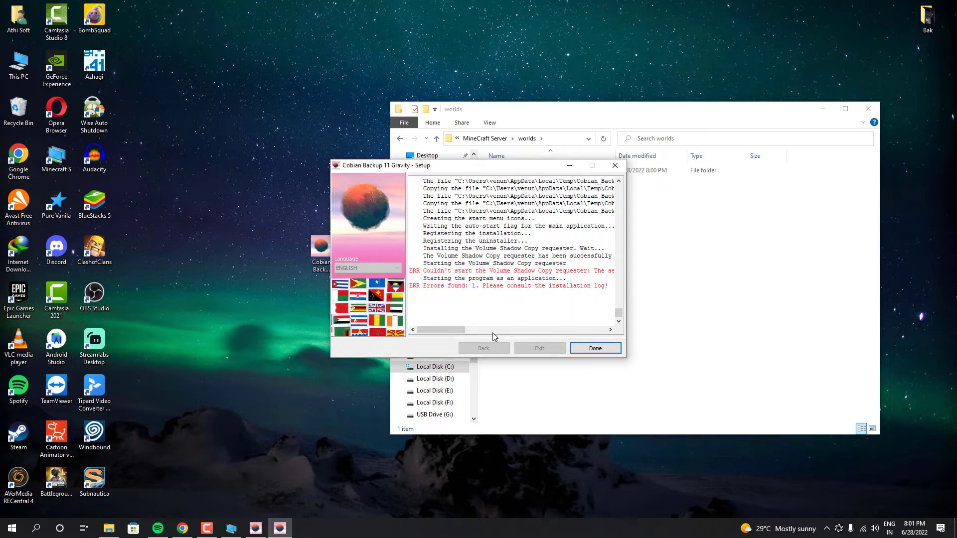
left_click_drag(439, 329, 501, 329)
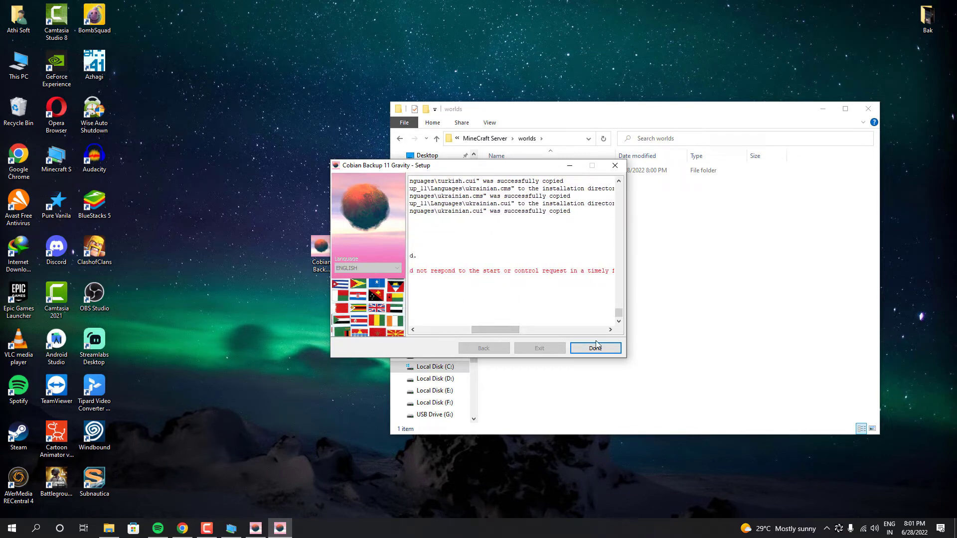
left_click(594, 348)
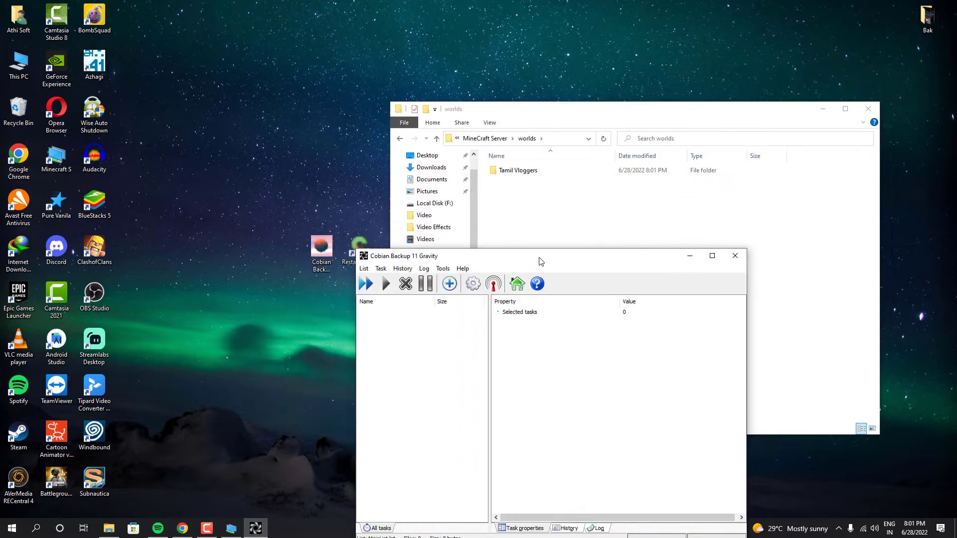
Add the running bedrock_server.exe to Restart On Crash with MineCraft Server as working directory.
left_click_drag(540, 256, 457, 144)
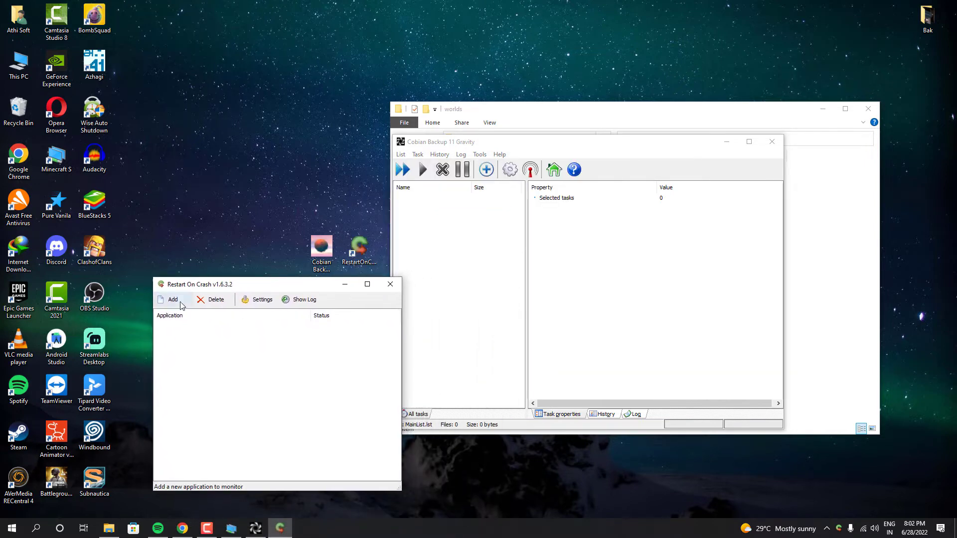
left_click(173, 300)
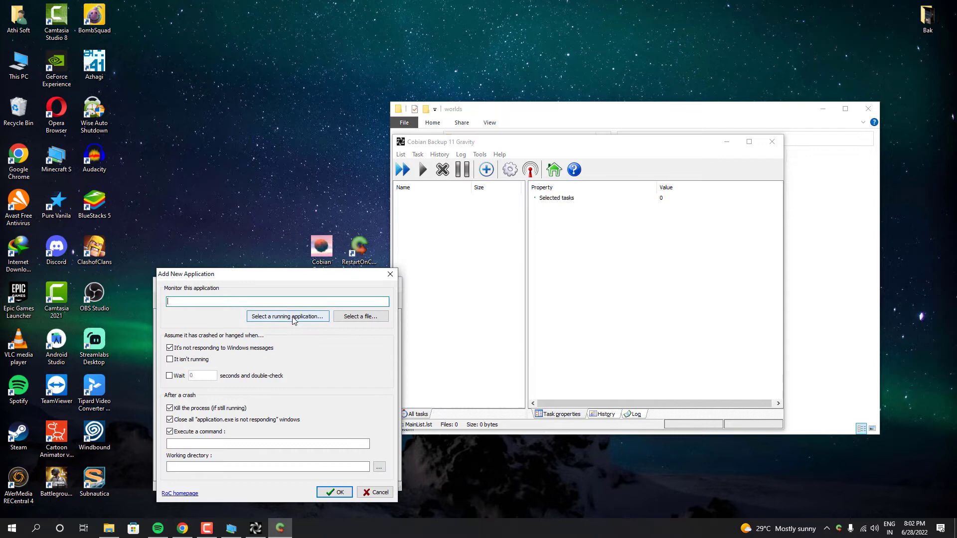
left_click(287, 315)
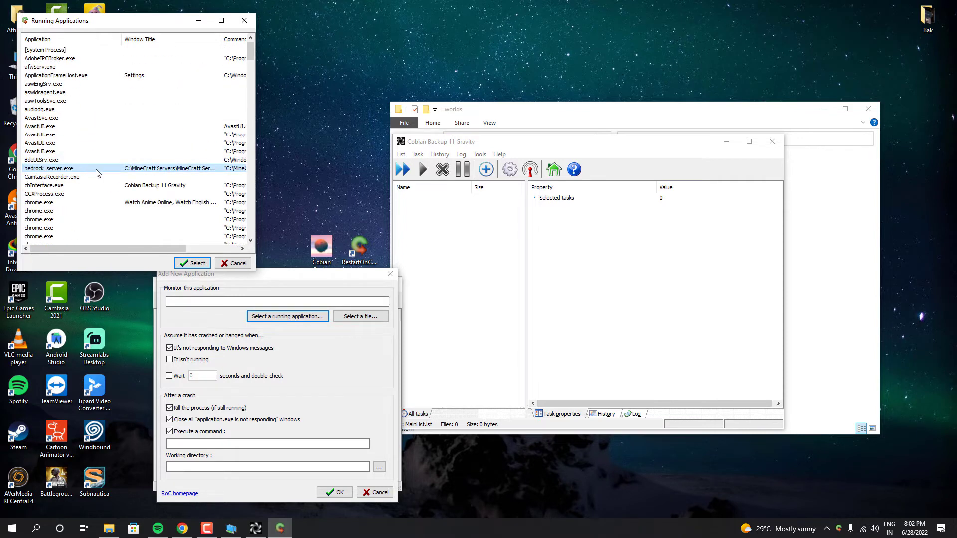
left_click(192, 263)
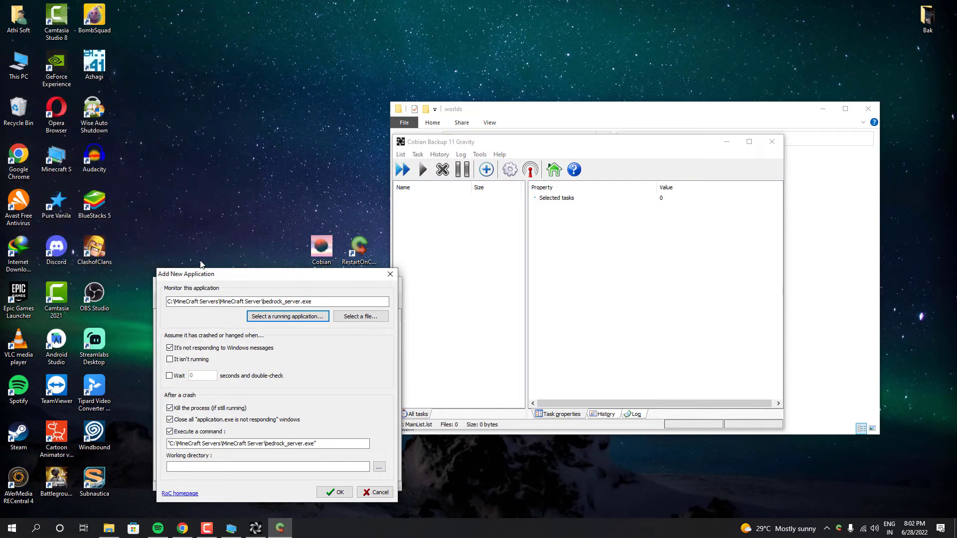
left_click(379, 466)
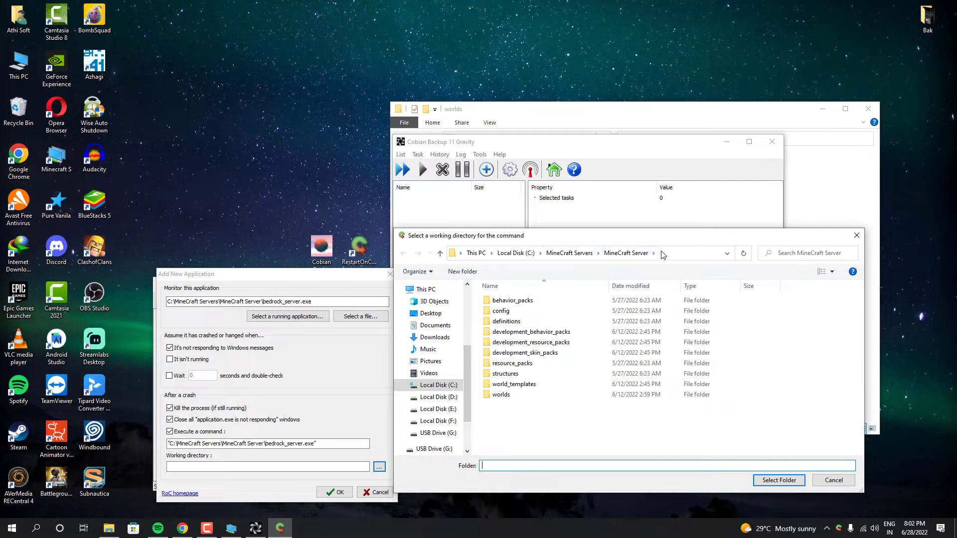
left_click(684, 254)
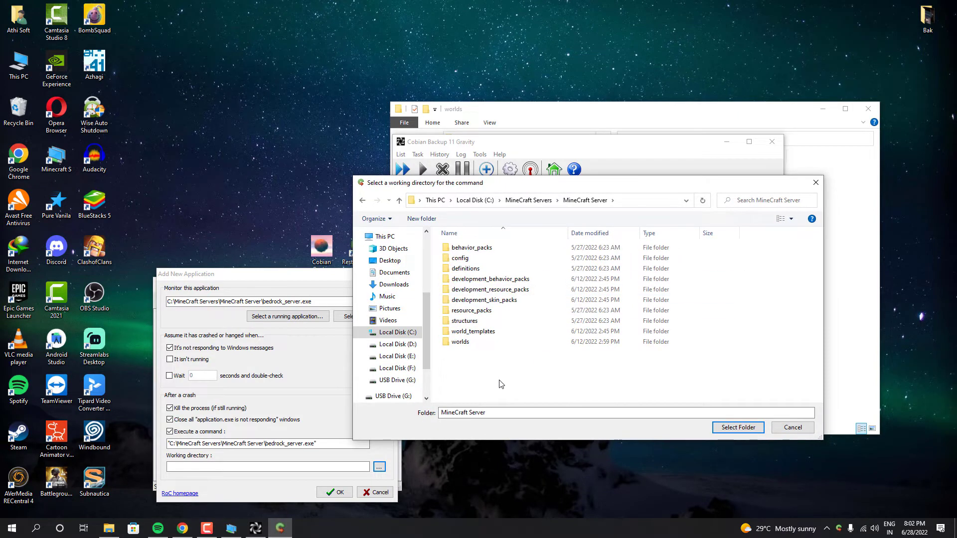
left_click(737, 427)
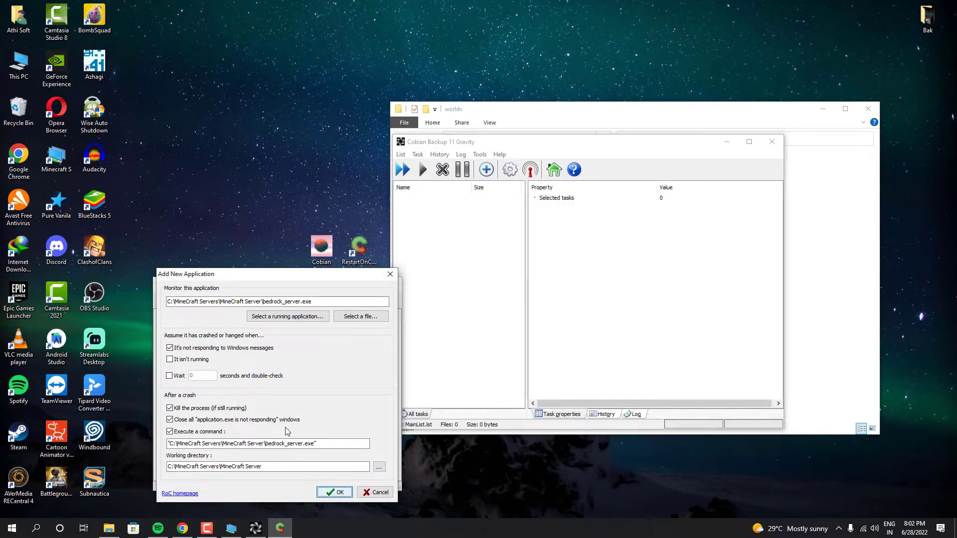
Treat a stopped server as a crash and wait 20 seconds before double-checking.
left_click(169, 359)
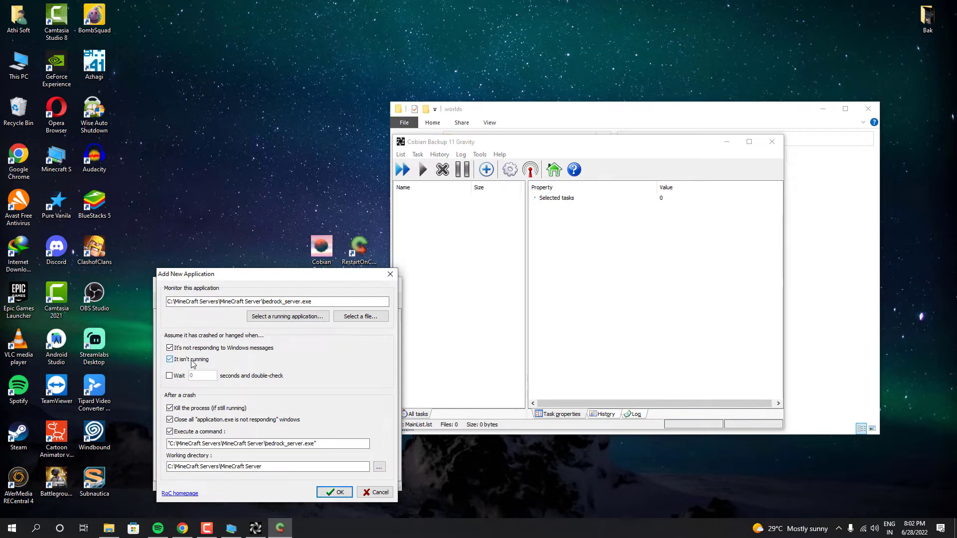
left_click(170, 375)
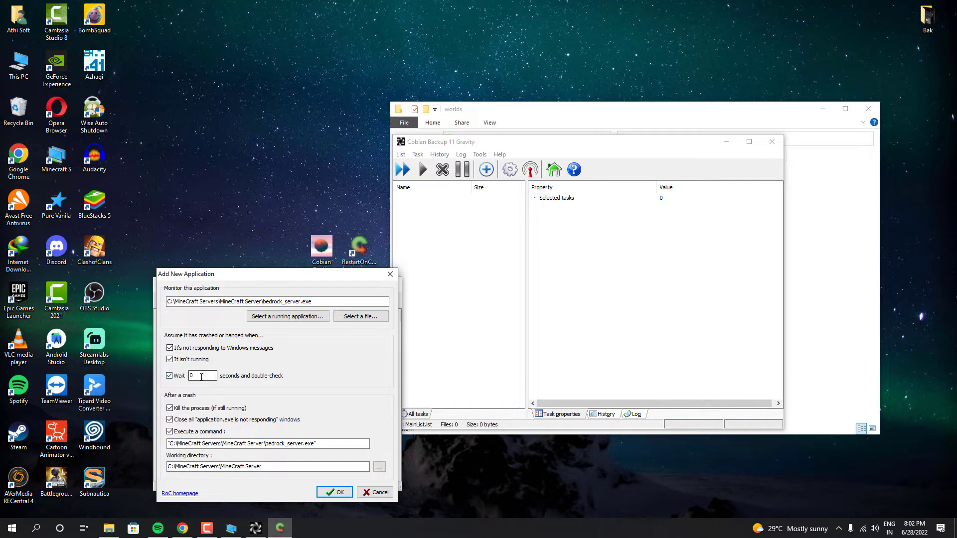
left_click(202, 376)
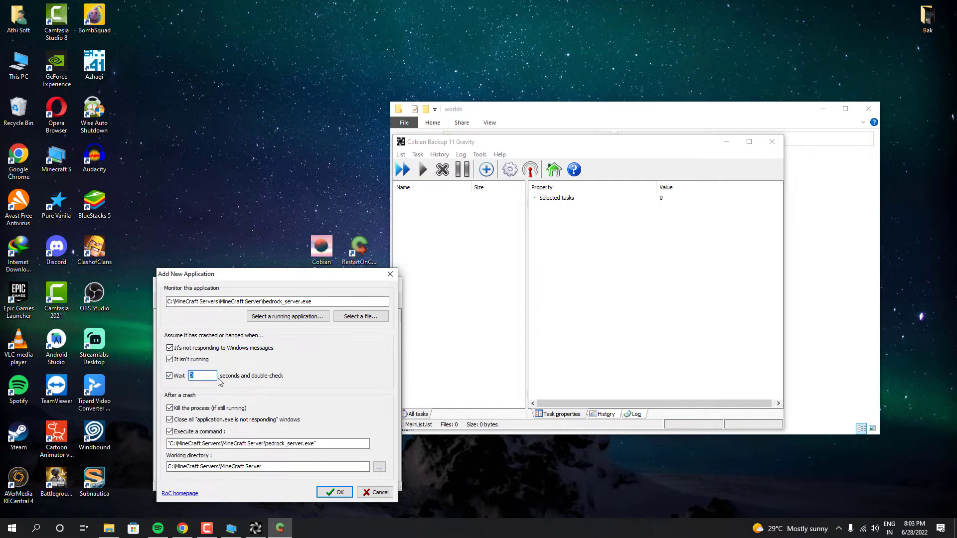
type("20")
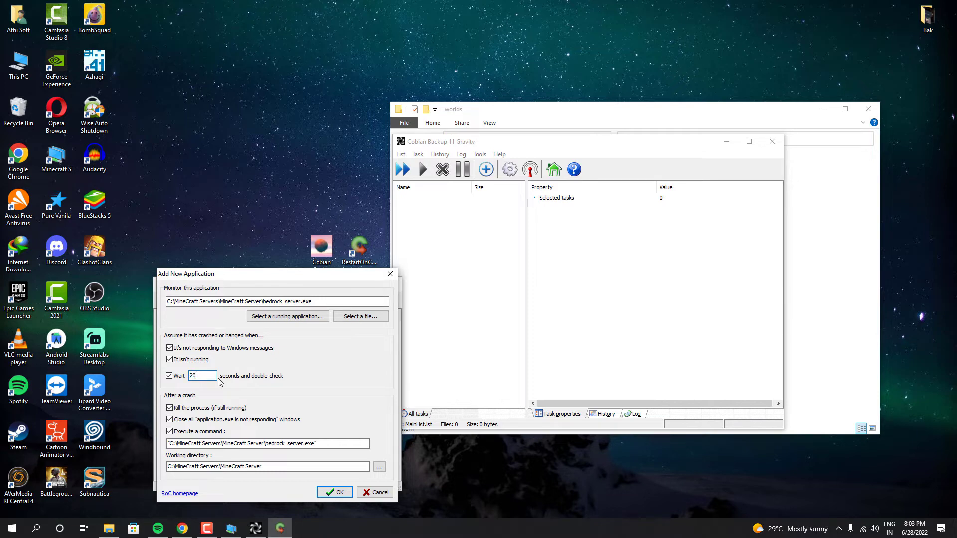
mouse_move(252, 402)
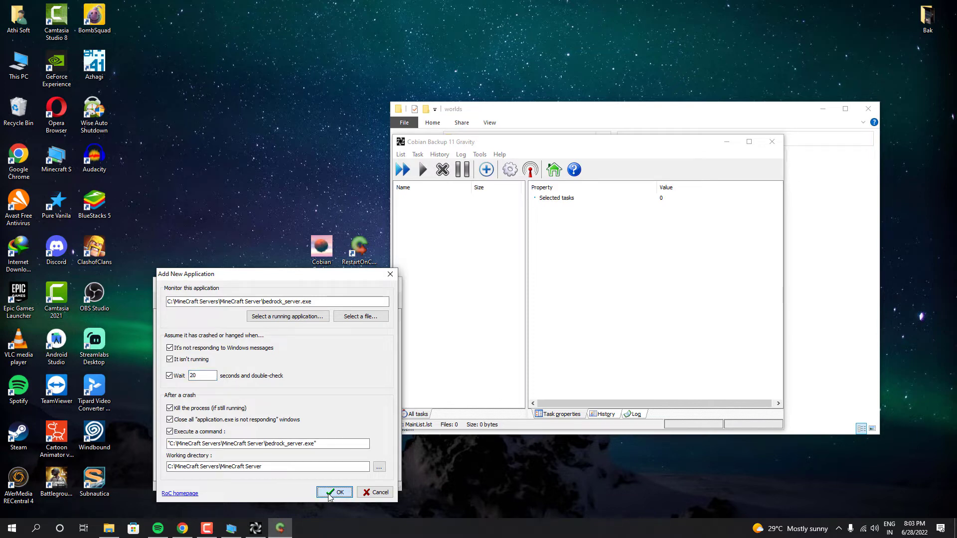
Confirm the bedrock_server.exe entry so it appears in Restart On Crash's monitored list.
left_click(334, 493)
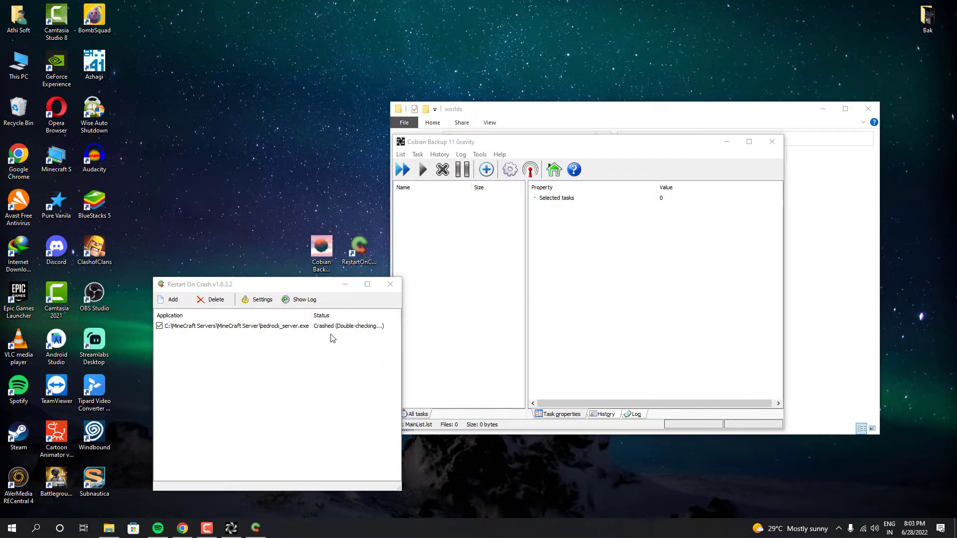
mouse_move(332, 337)
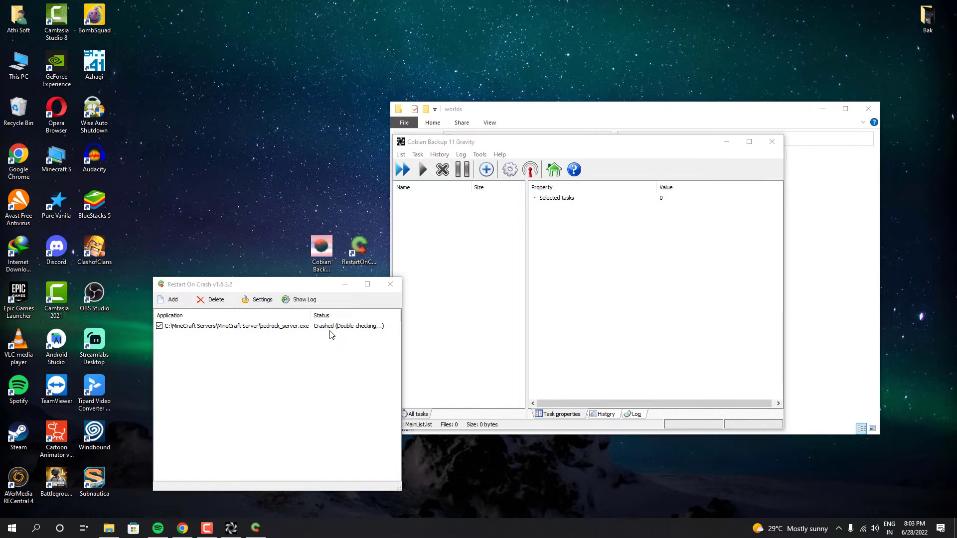
mouse_move(330, 340)
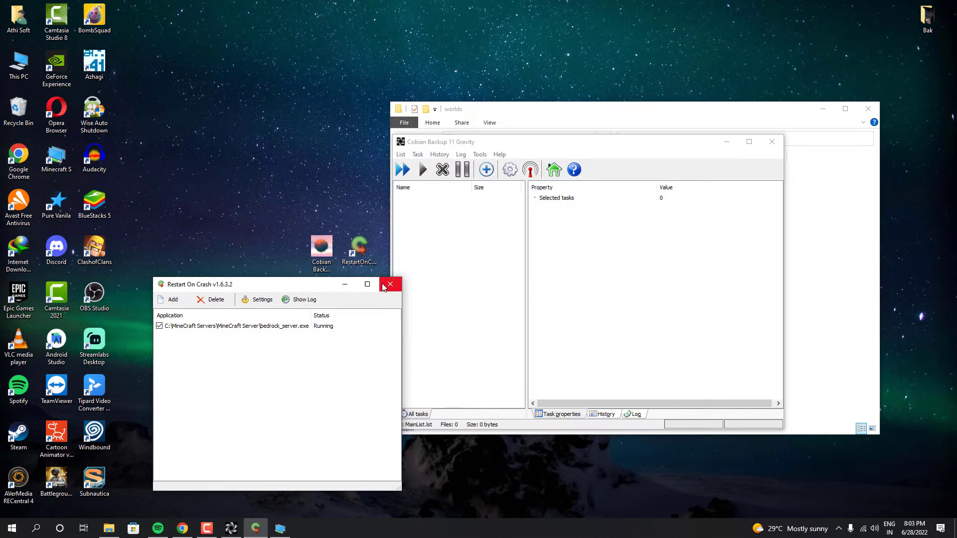
Set Restart On Crash to run at Windows startup, start minimized, and minimize to tray.
left_click(261, 299)
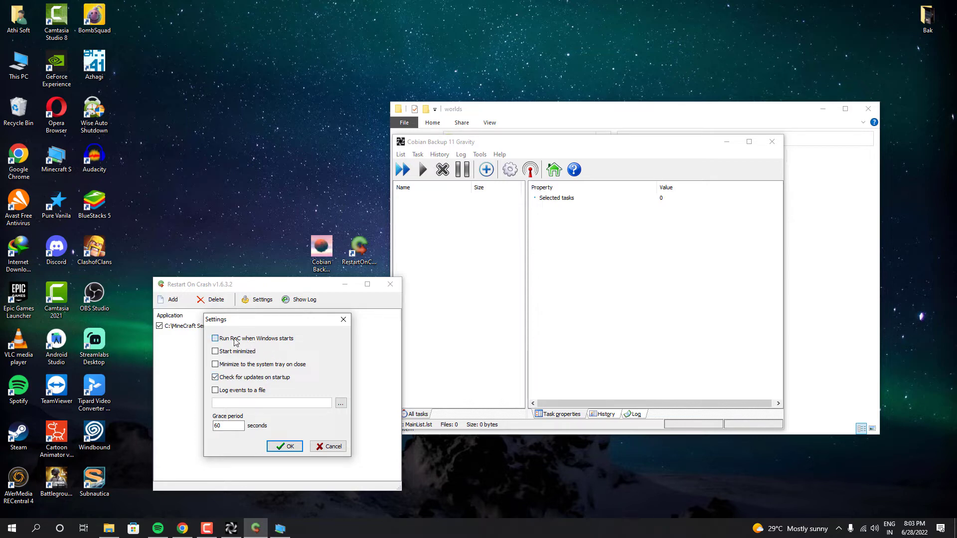
left_click(214, 338)
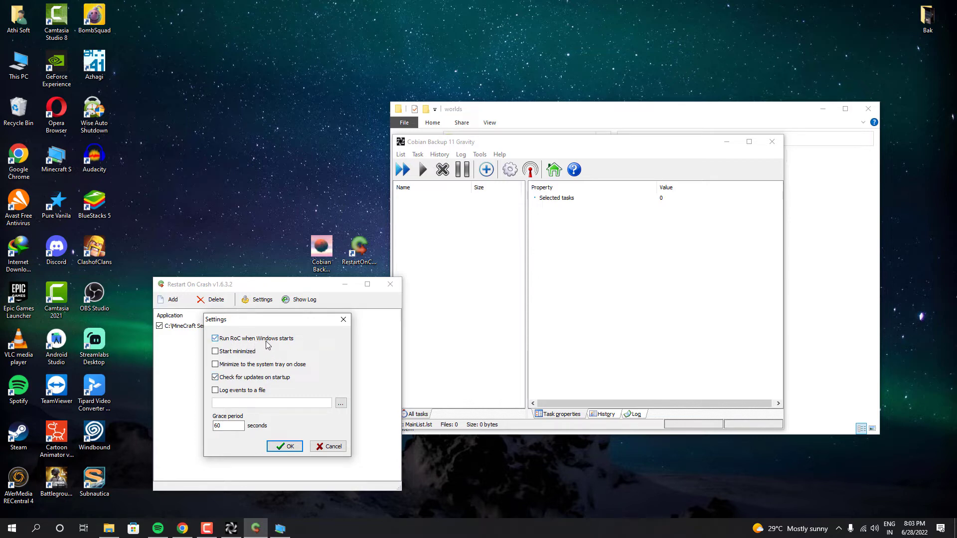
left_click(215, 351)
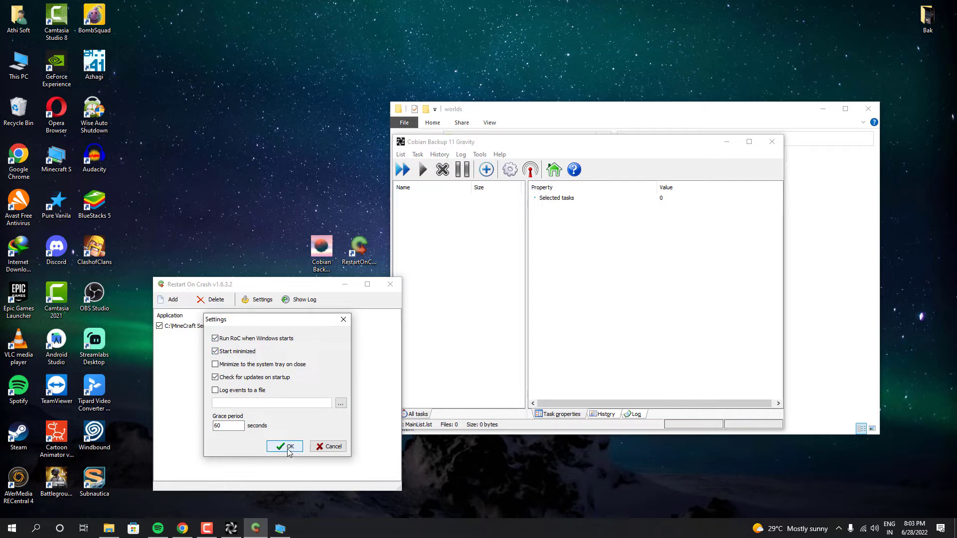
left_click(214, 363)
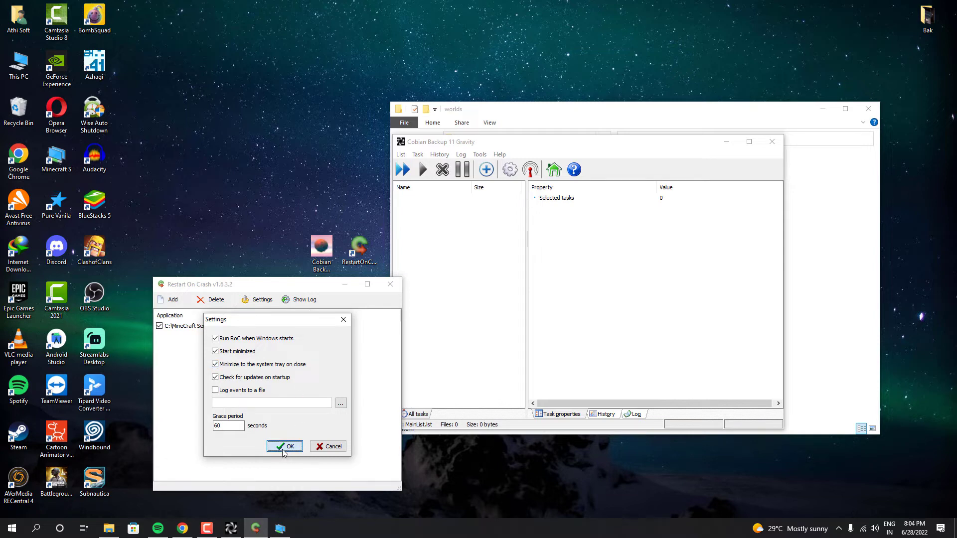
left_click(285, 446)
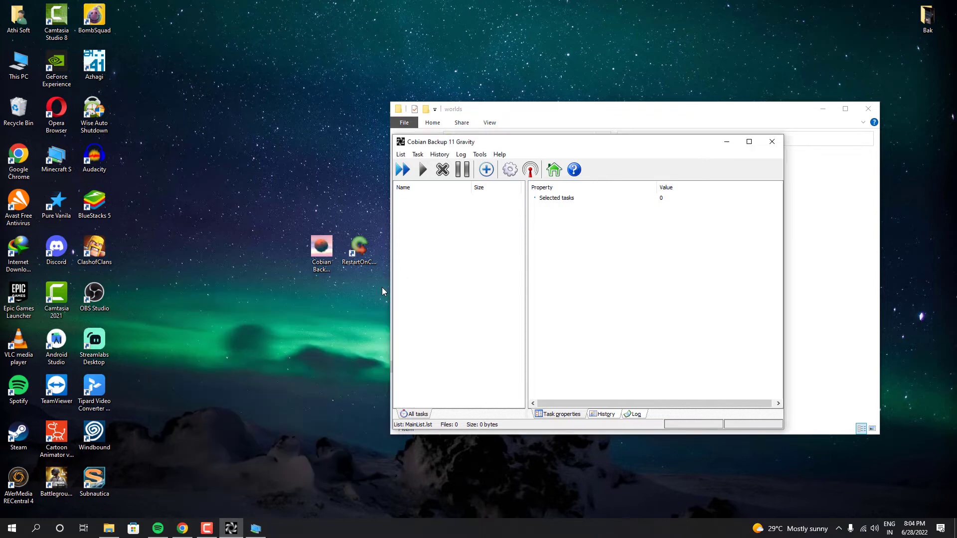
mouse_move(472, 244)
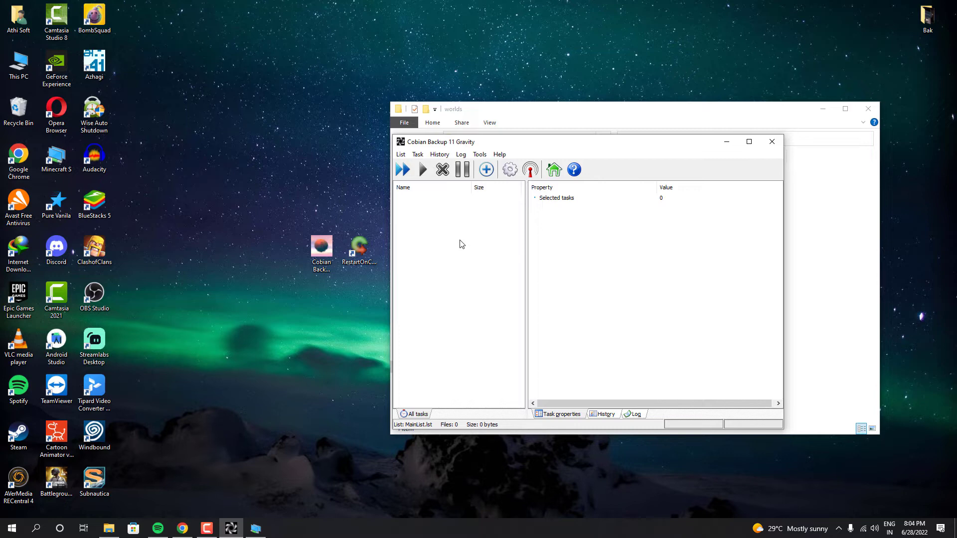
Create a new backup task named 'Minecraft Every 5 Hours Backup'.
right_click(461, 244)
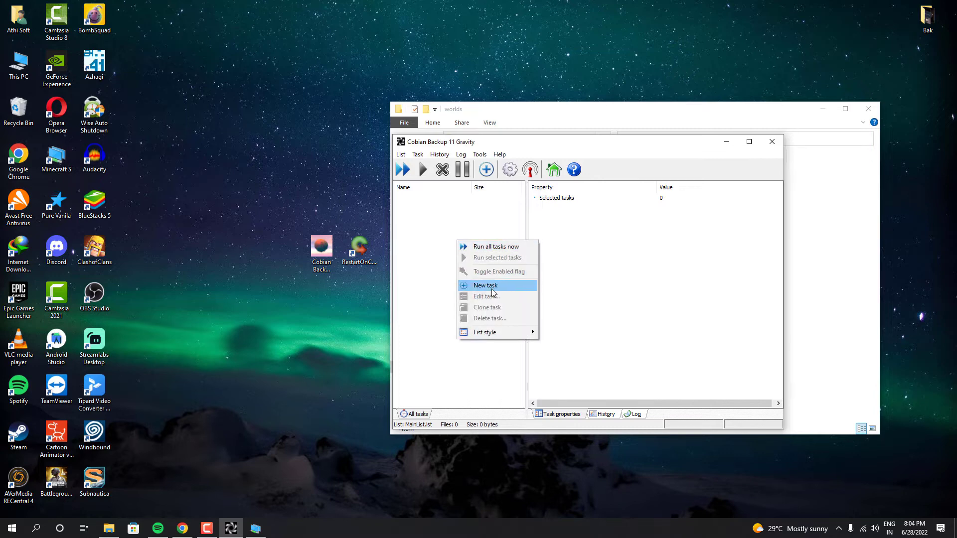
left_click(485, 285)
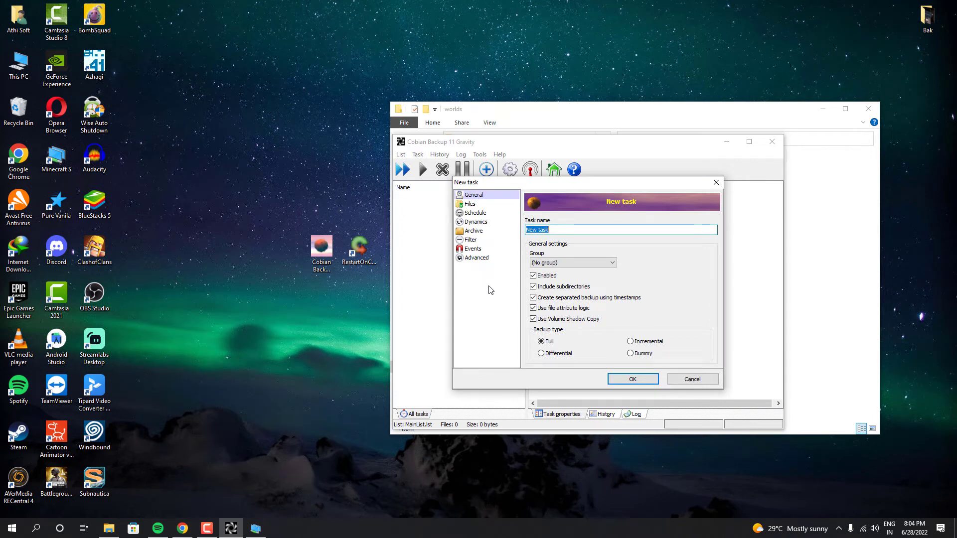
type("Minecraft")
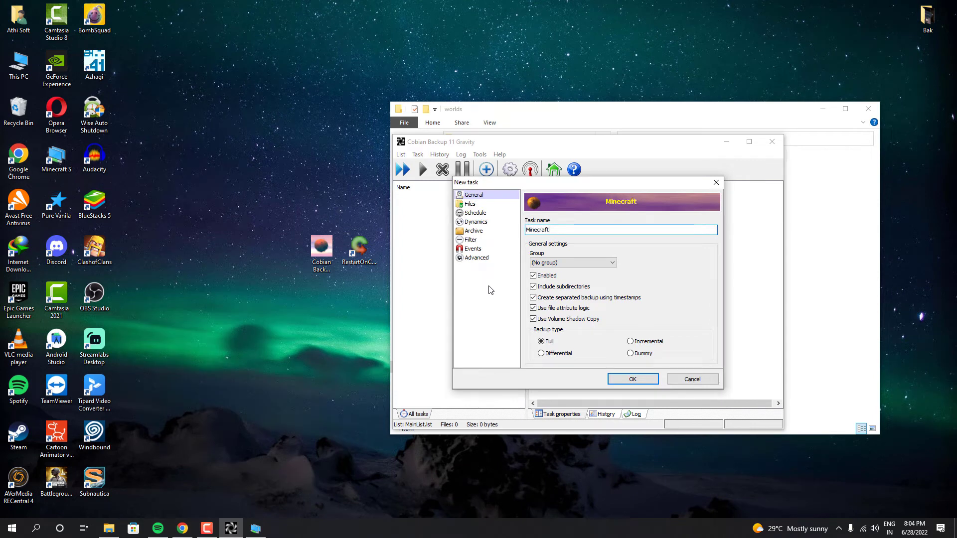
type("Every")
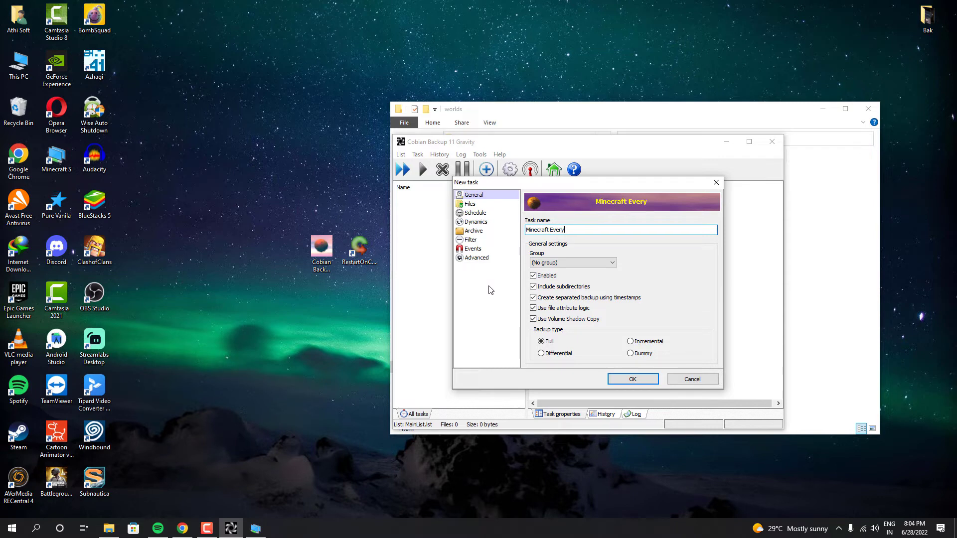
type("5")
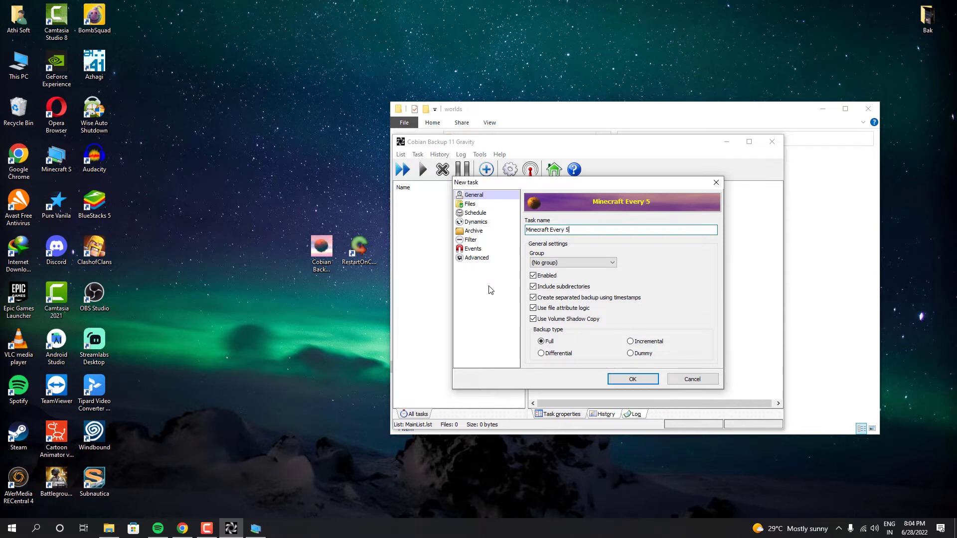
type("Hours Back")
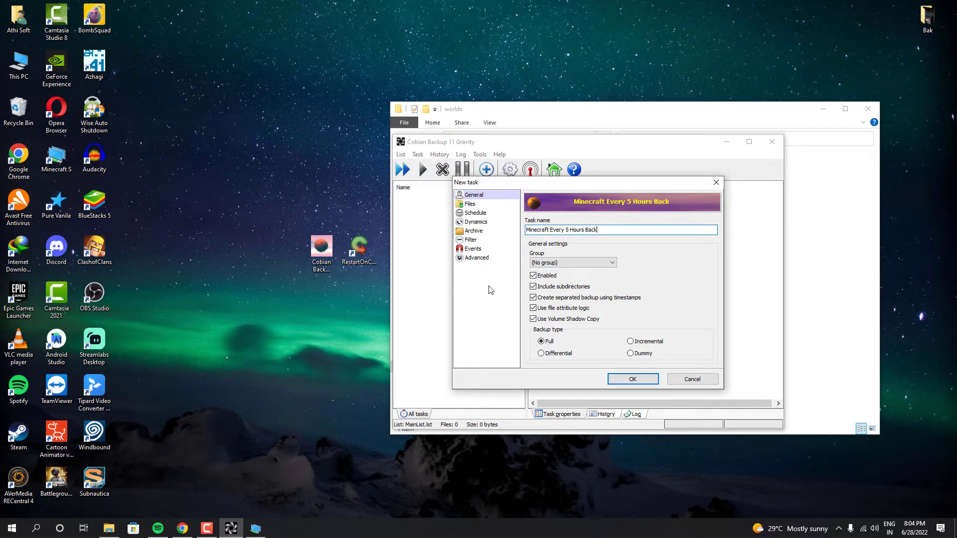
type("up")
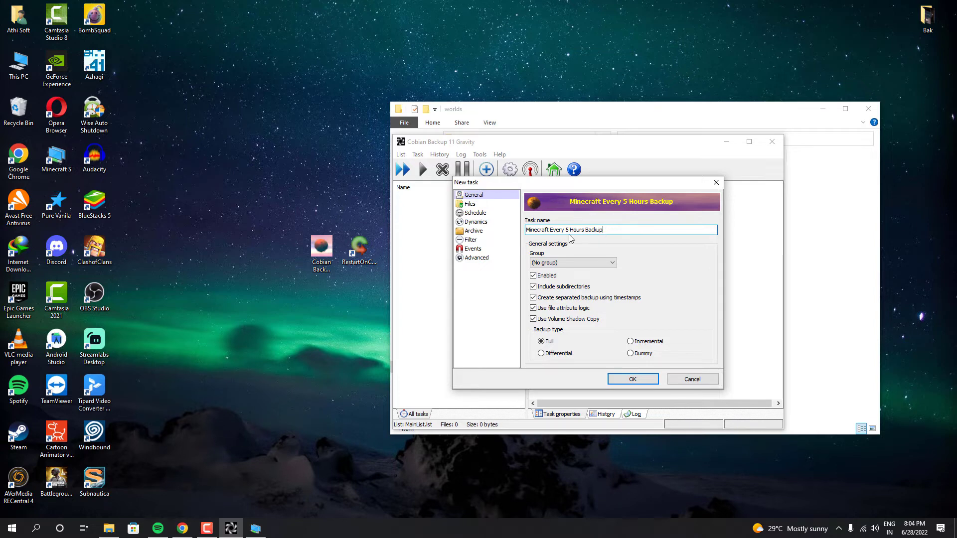
left_click(471, 203)
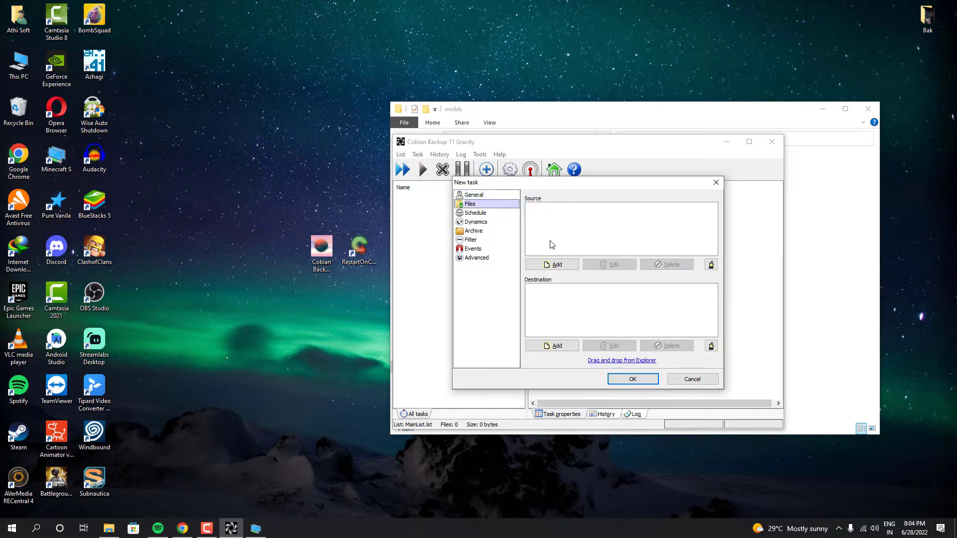
Add the worlds\Tamil Vloggers folder as the task's backup source.
left_click(551, 265)
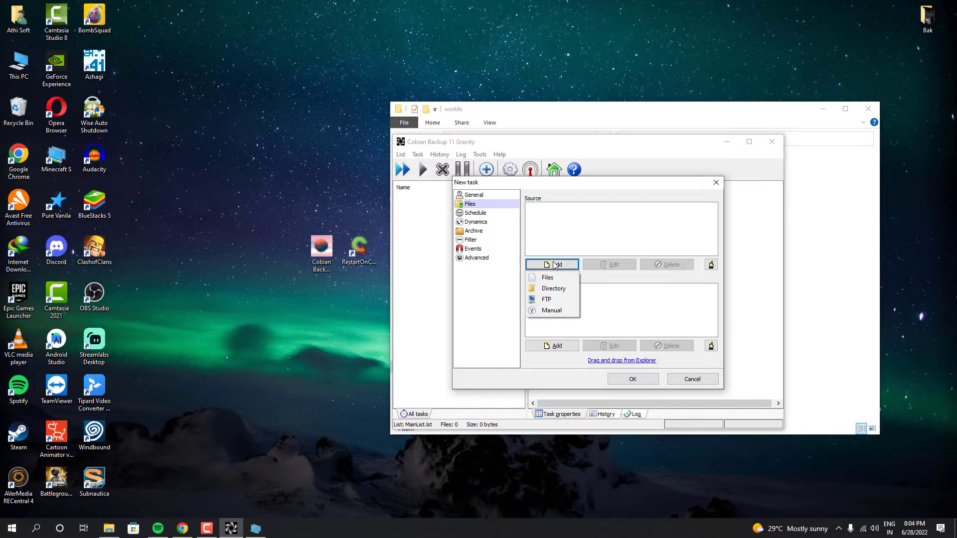
mouse_move(552, 288)
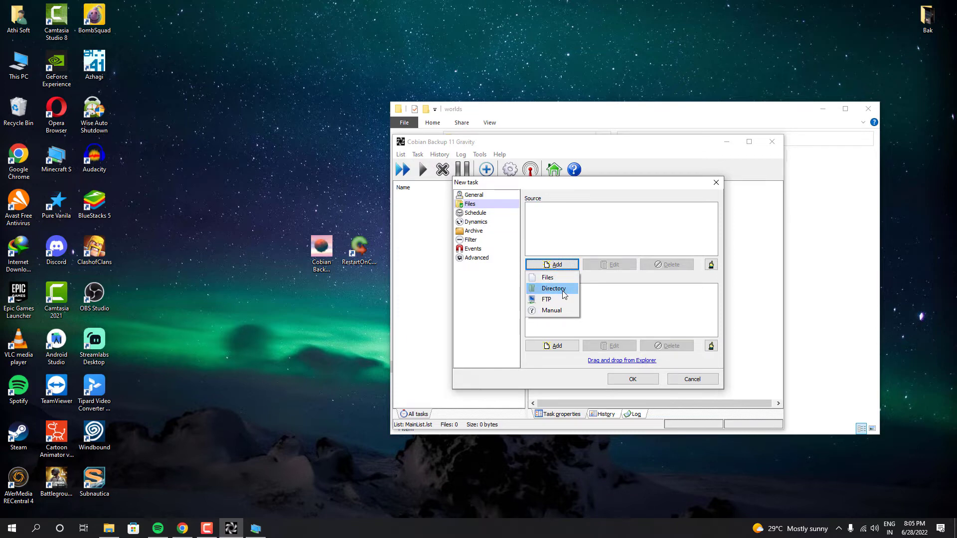
left_click(552, 288)
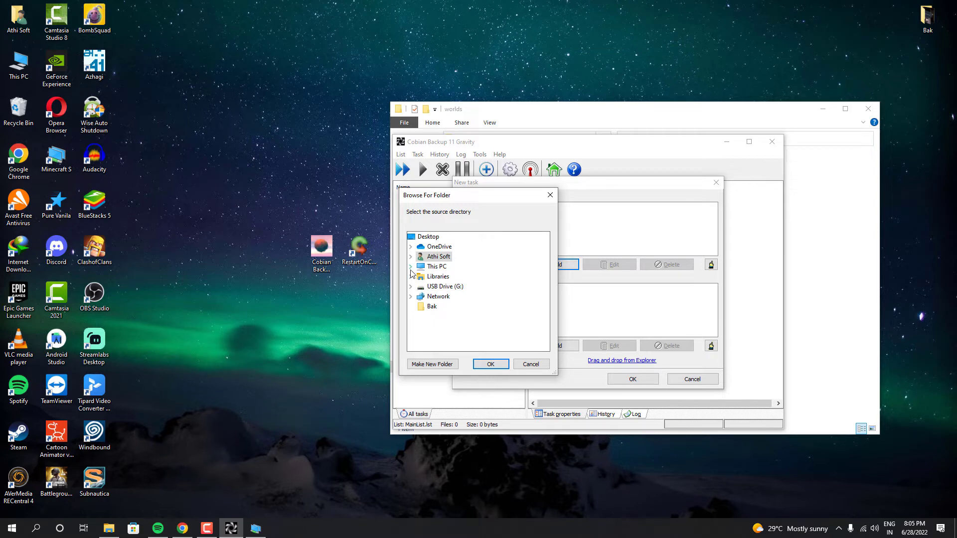
left_click(411, 266)
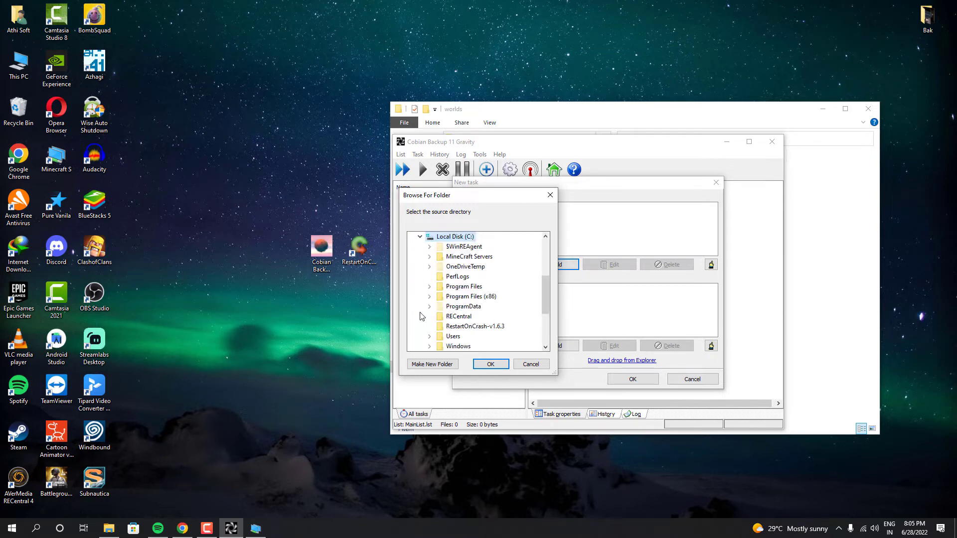
left_click(430, 257)
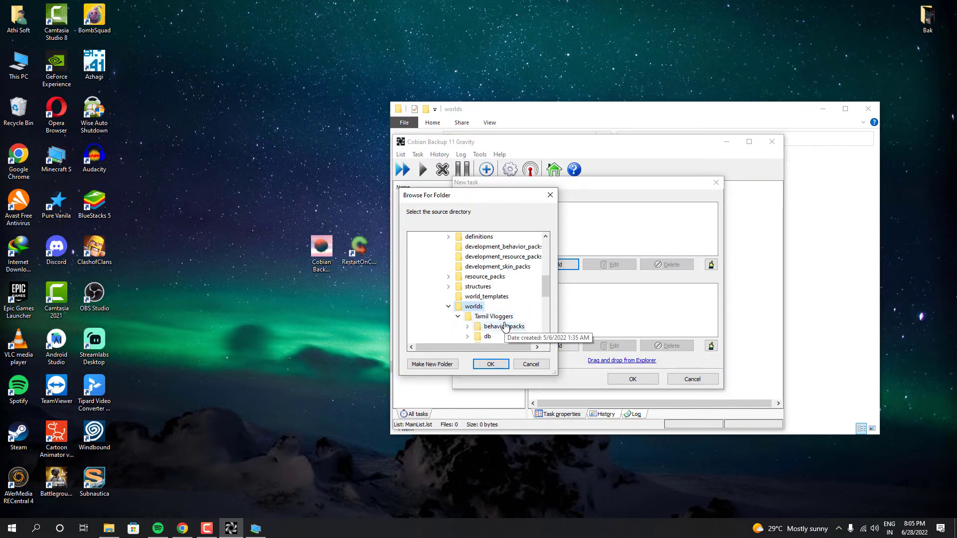
left_click(490, 364)
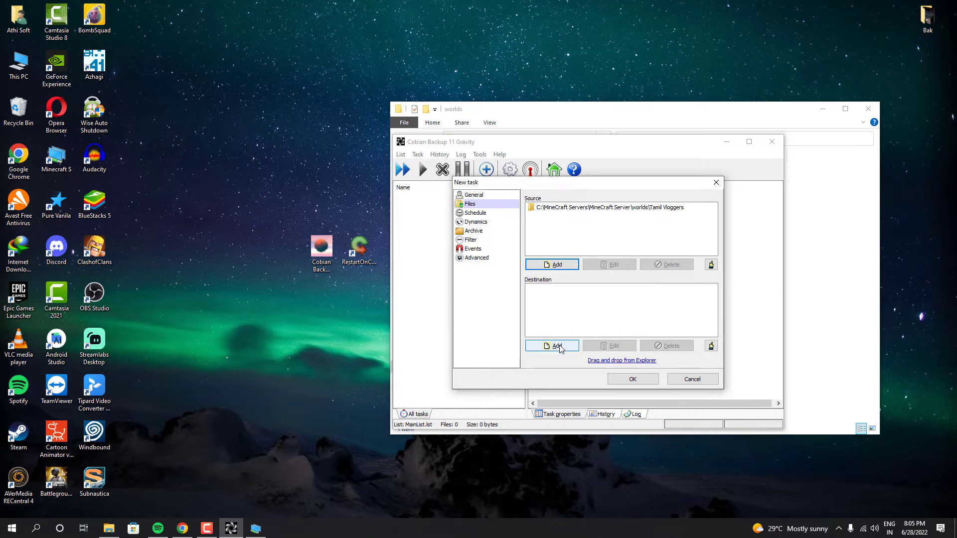
Create a Desktop folder 'Auto Backup' and set it as the destination.
left_click(551, 345)
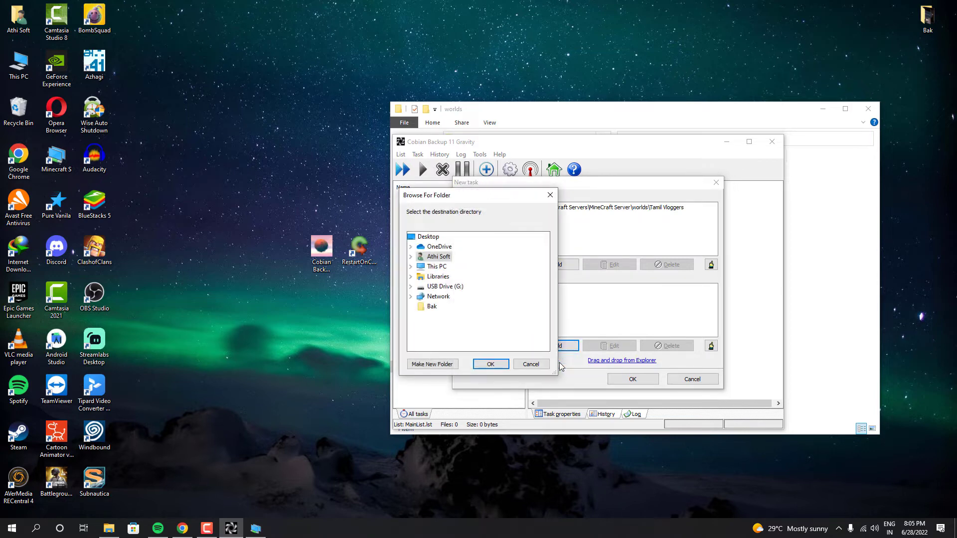
left_click(431, 364)
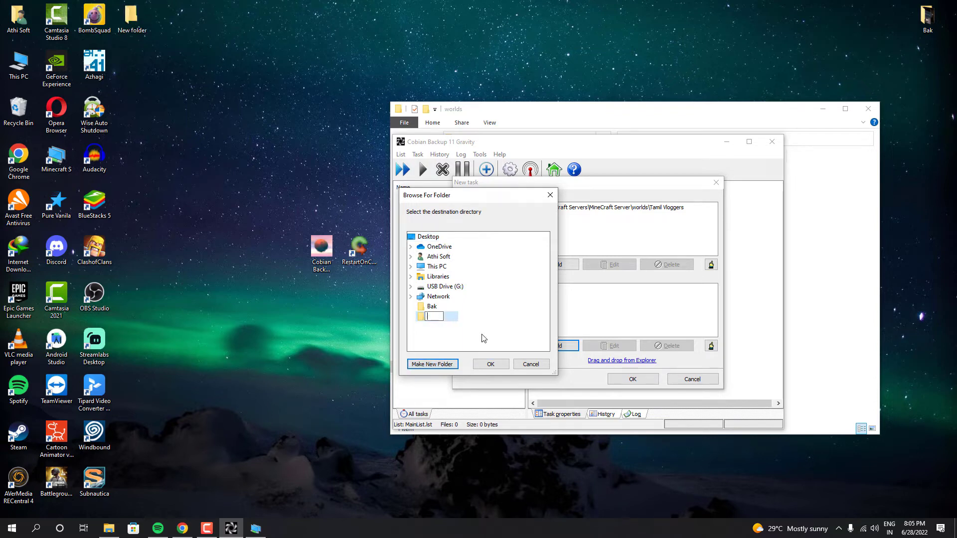
type("Auto Backup")
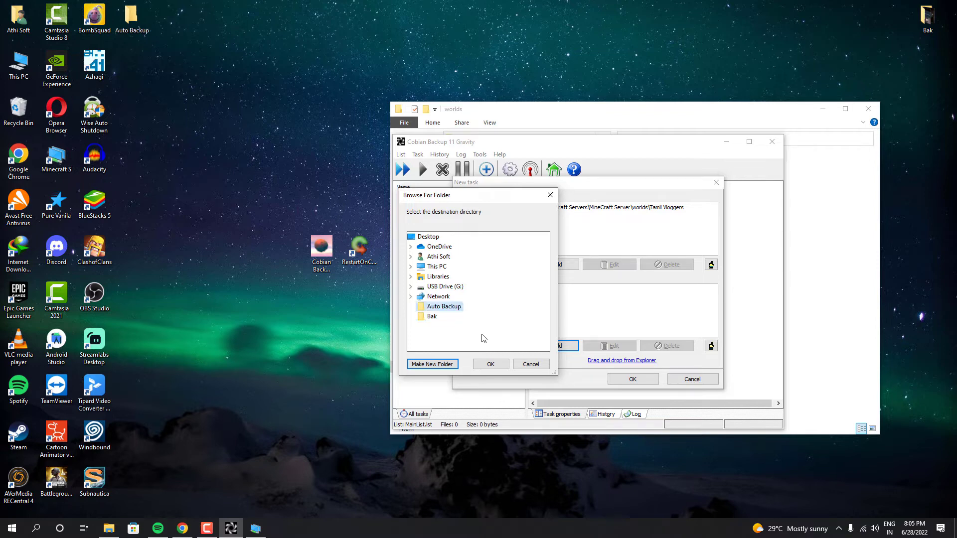
left_click(490, 364)
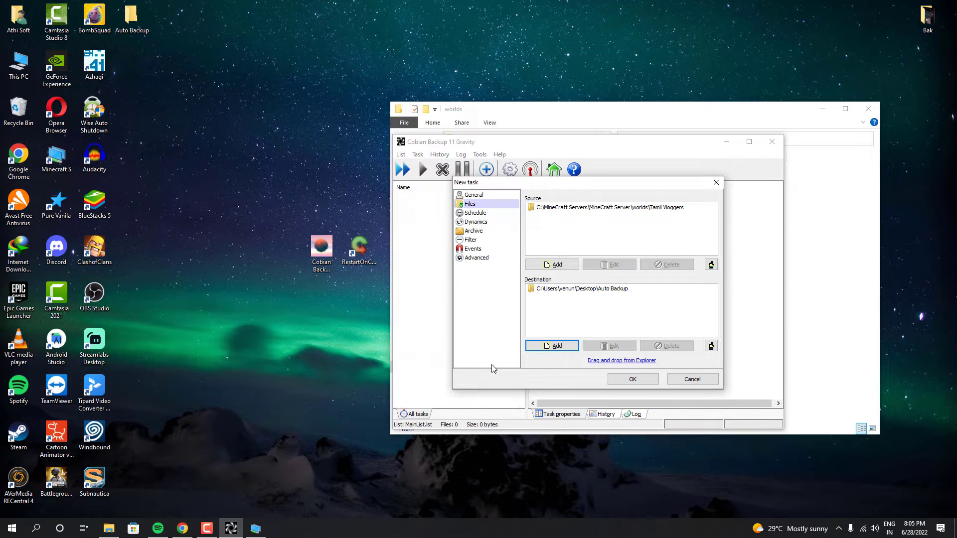
mouse_move(586, 296)
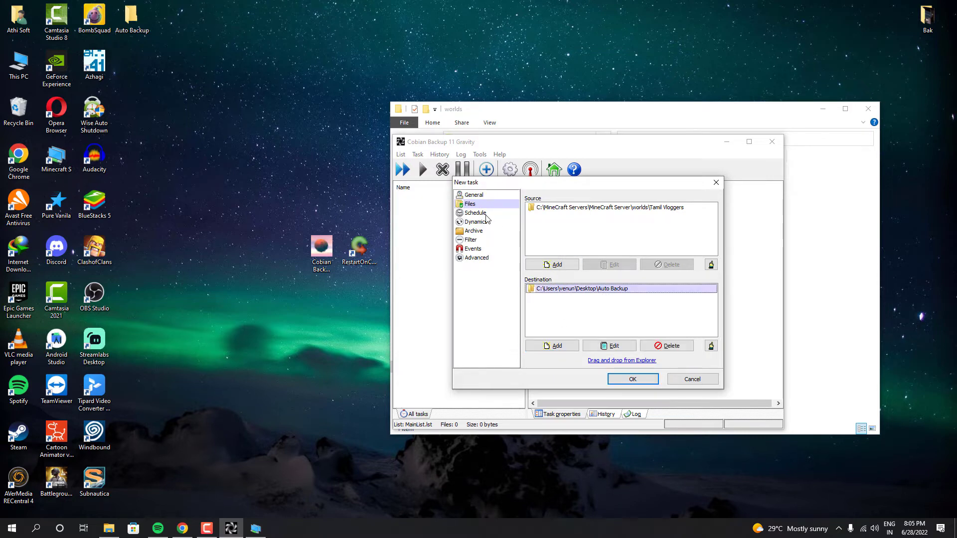
Schedule the task as a Timer repeating every 300 minutes.
left_click(475, 213)
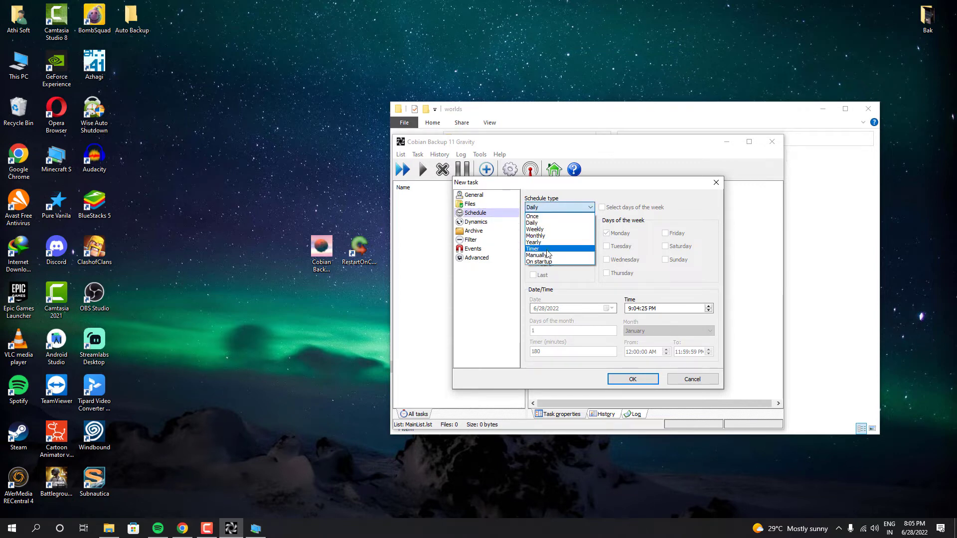
left_click(539, 248)
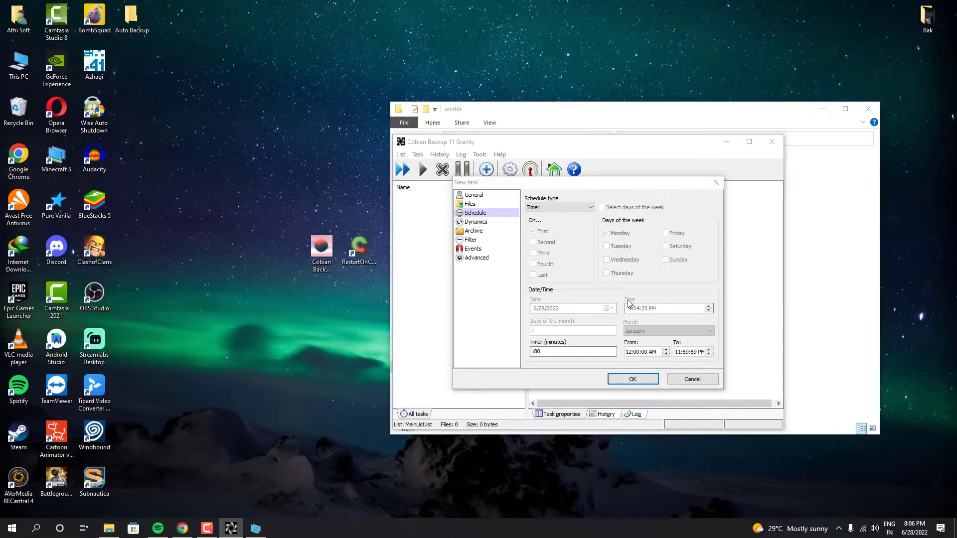
type("300")
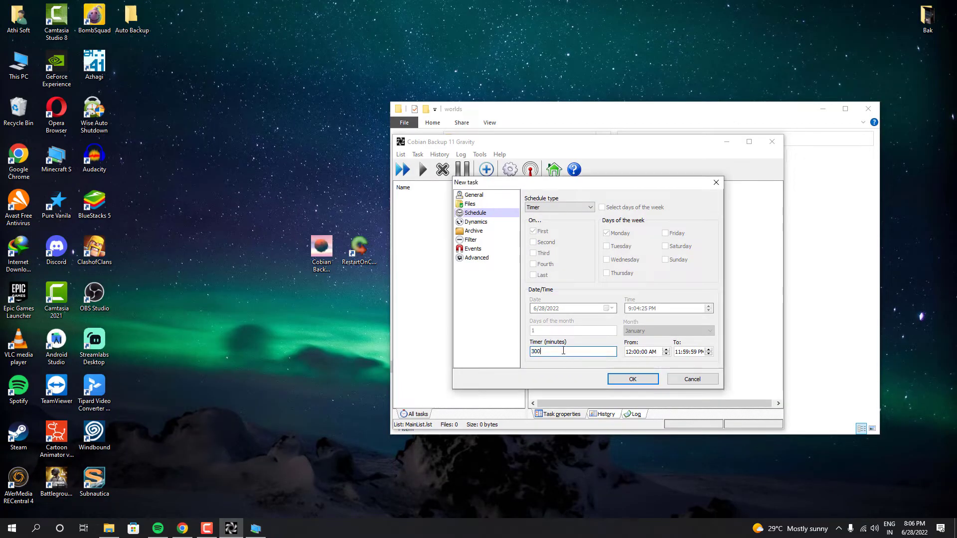
left_click(475, 222)
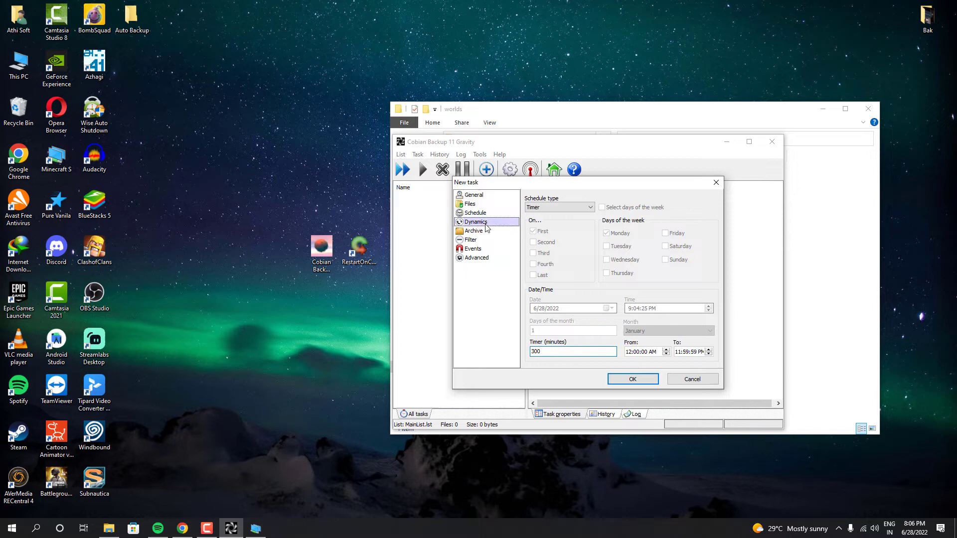
left_click(475, 230)
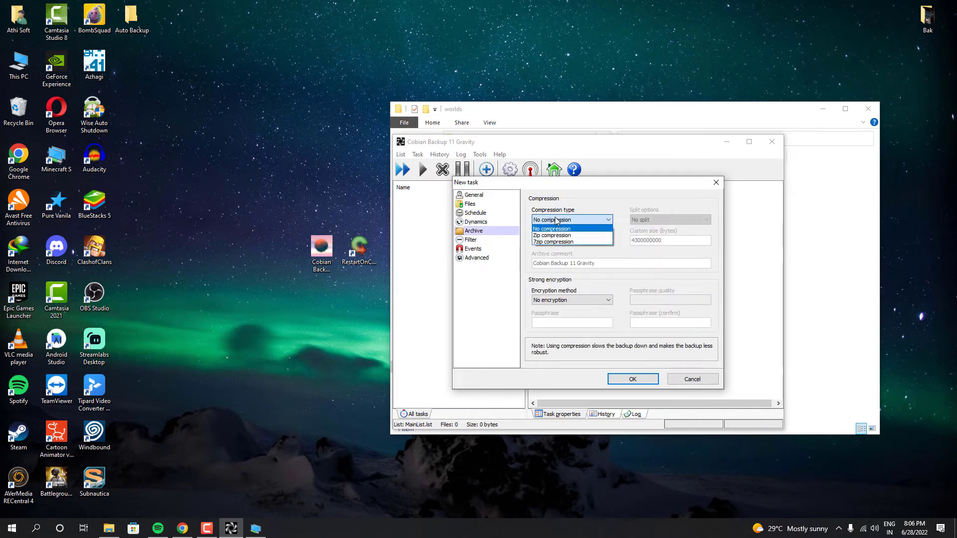
Keep compression type at No compression and view the empty include/exclude filter lists.
left_click(551, 228)
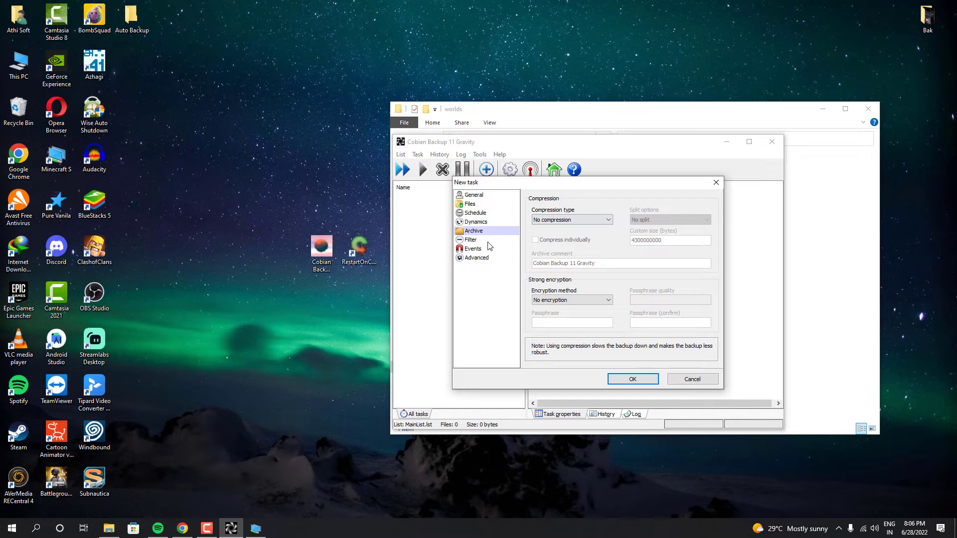
left_click(471, 239)
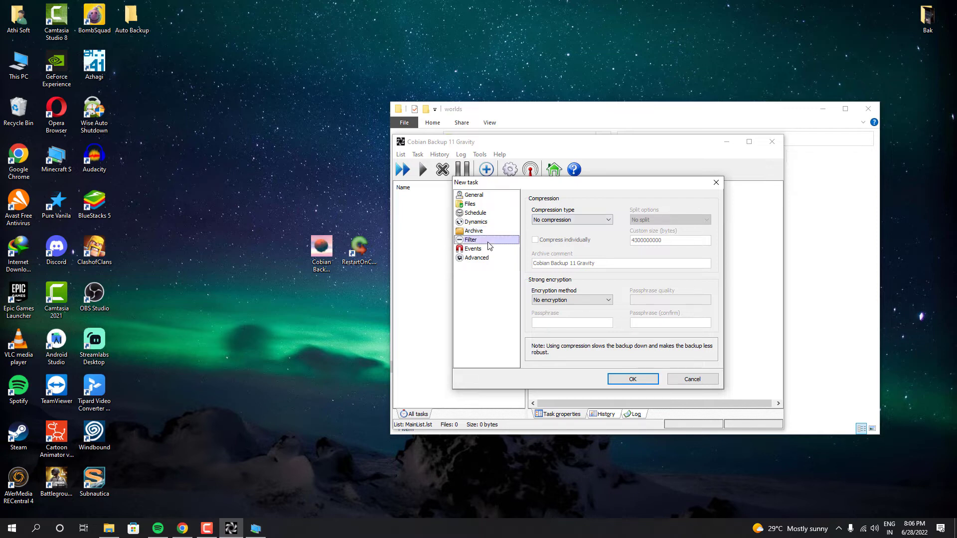
left_click(471, 240)
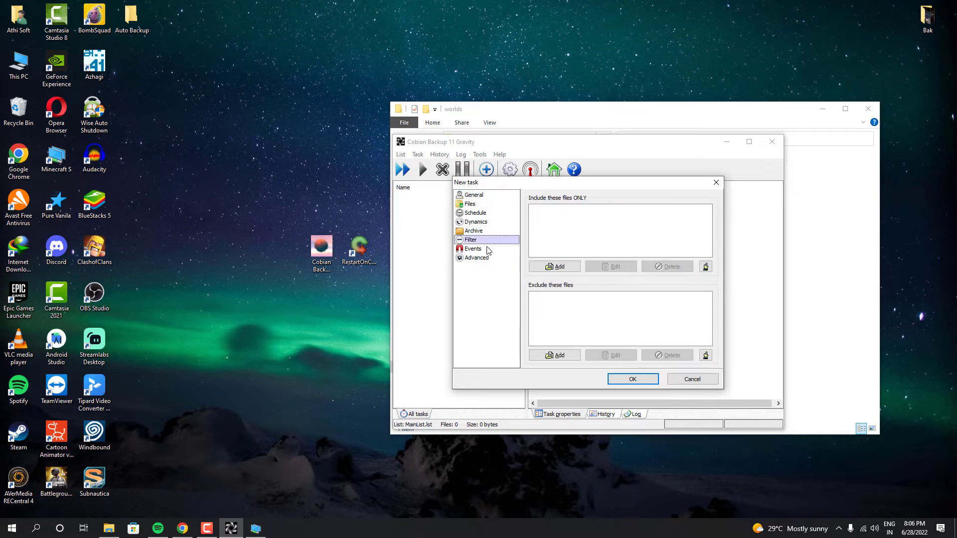
Add a 'Close a program' pre-backup event from the task's Events page.
left_click(473, 248)
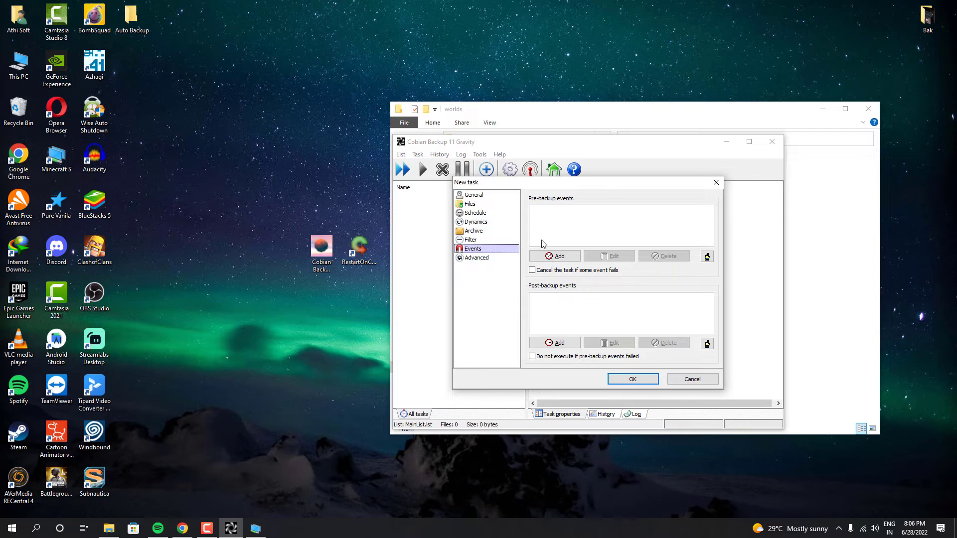
mouse_move(557, 256)
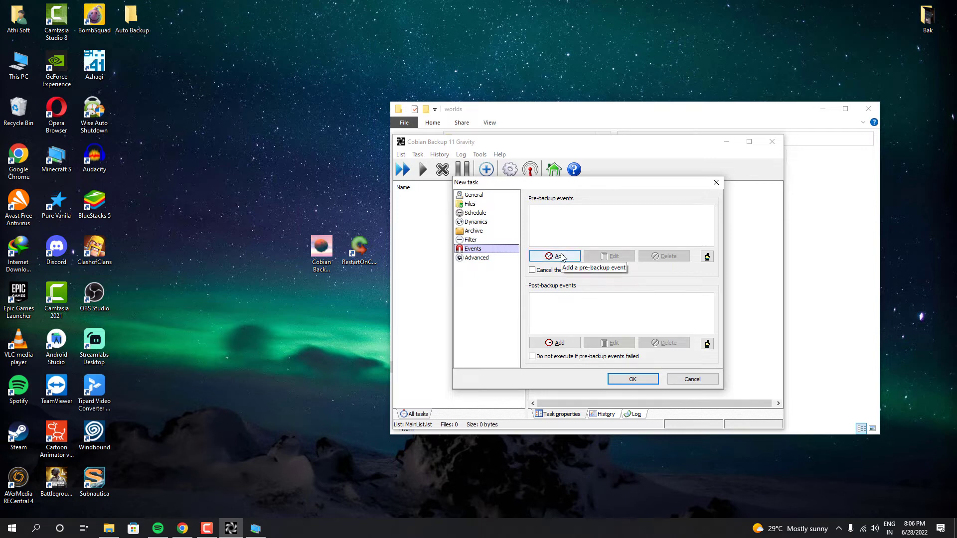
left_click(554, 256)
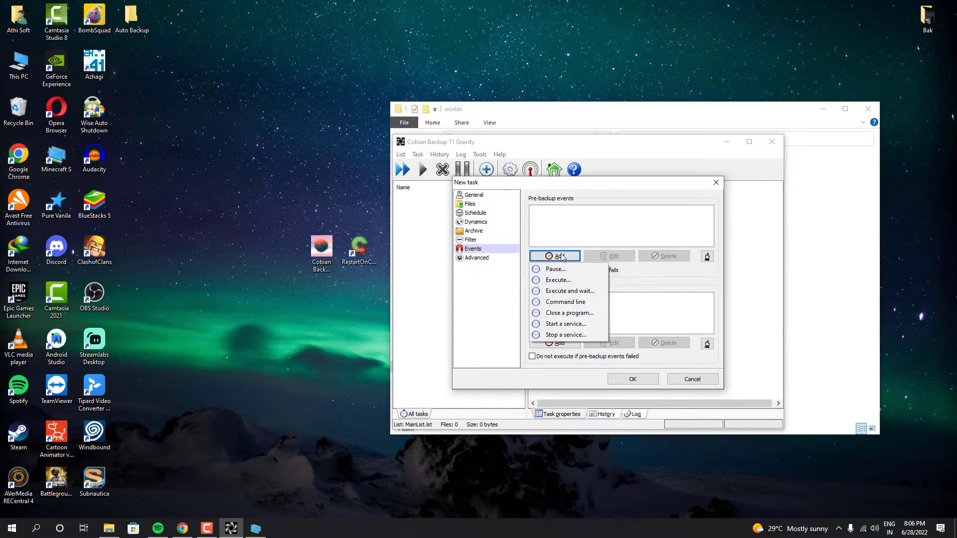
mouse_move(568, 313)
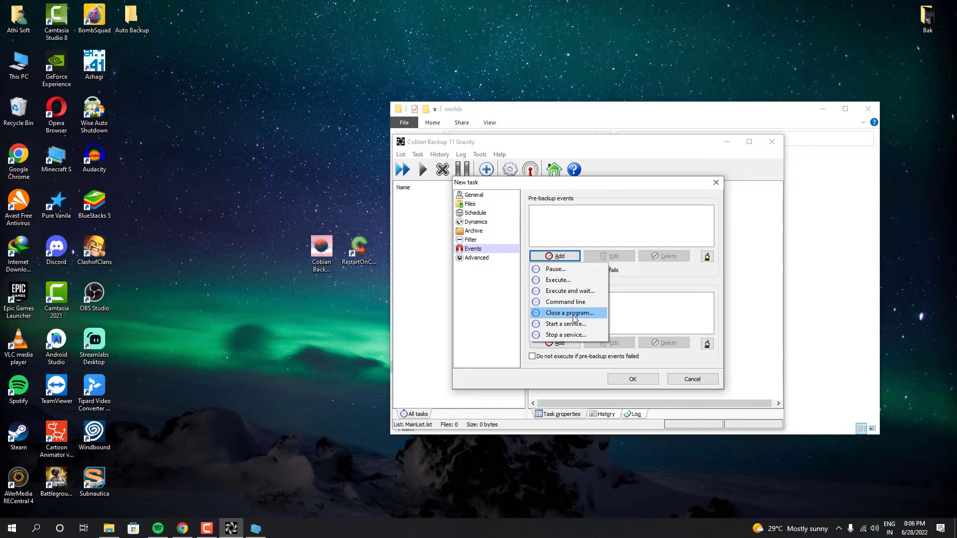
left_click(569, 313)
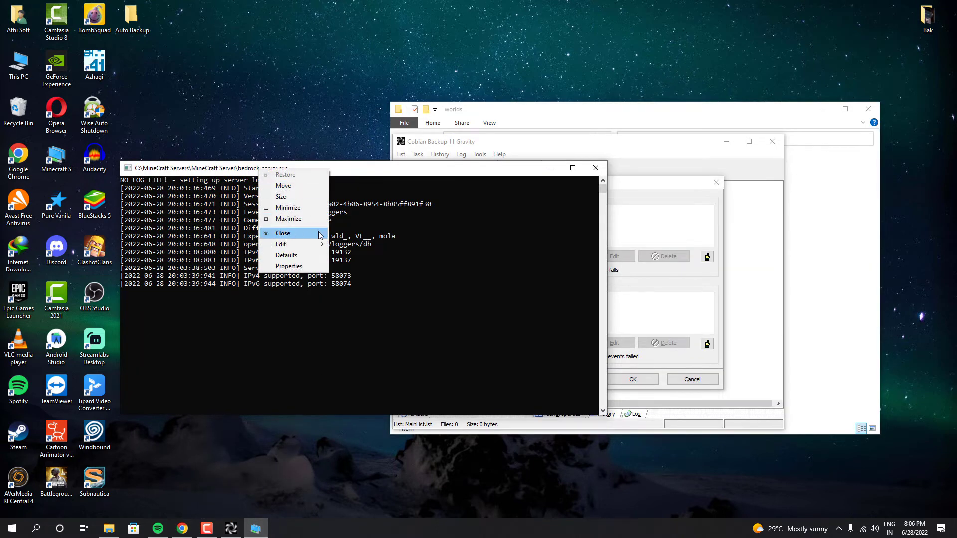
mouse_move(281, 244)
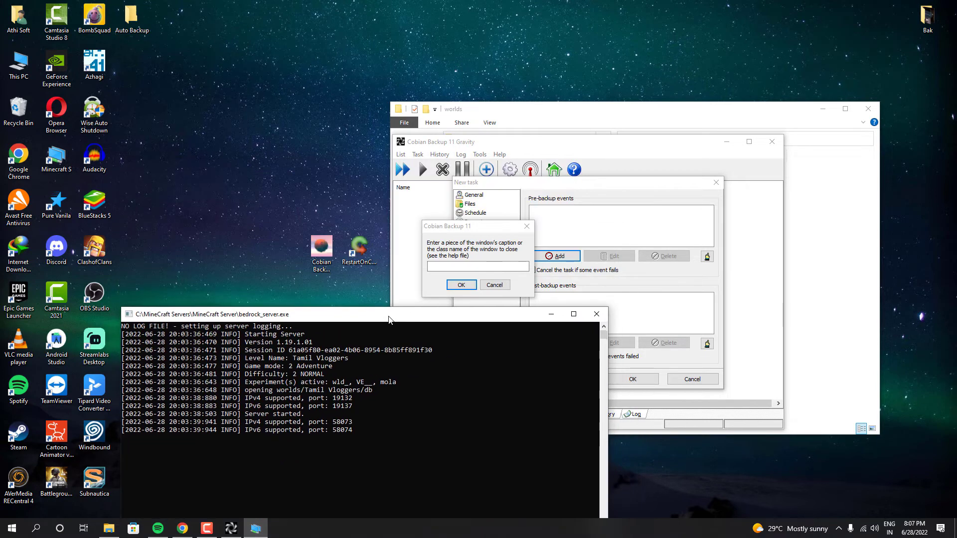
Copy the bedrock_server.exe folder location from its File Explorer Properties.
right_click(56, 161)
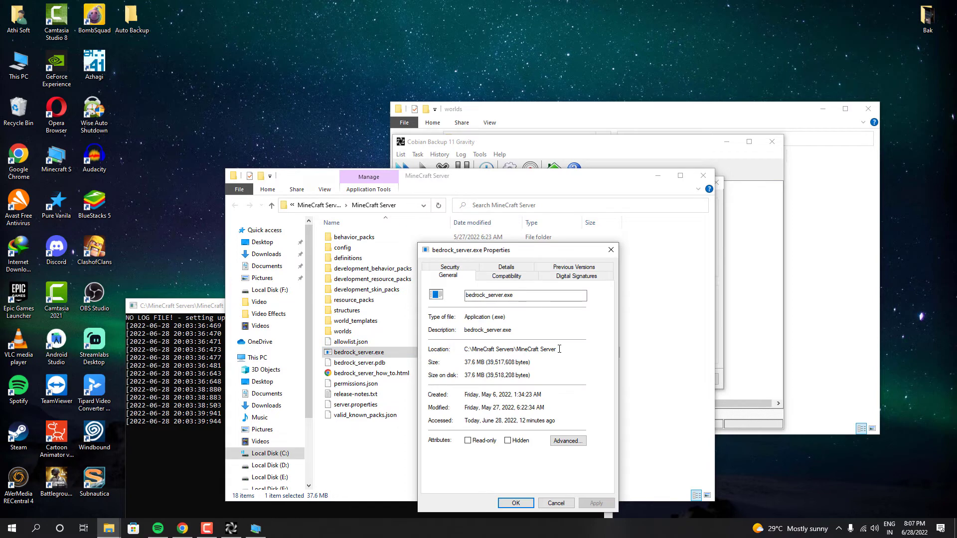
right_click(509, 349)
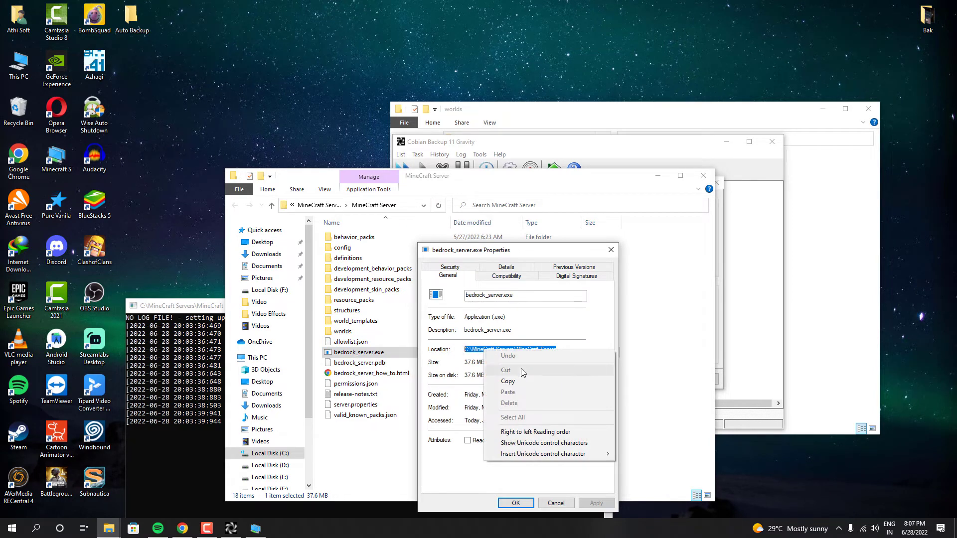
left_click(617, 152)
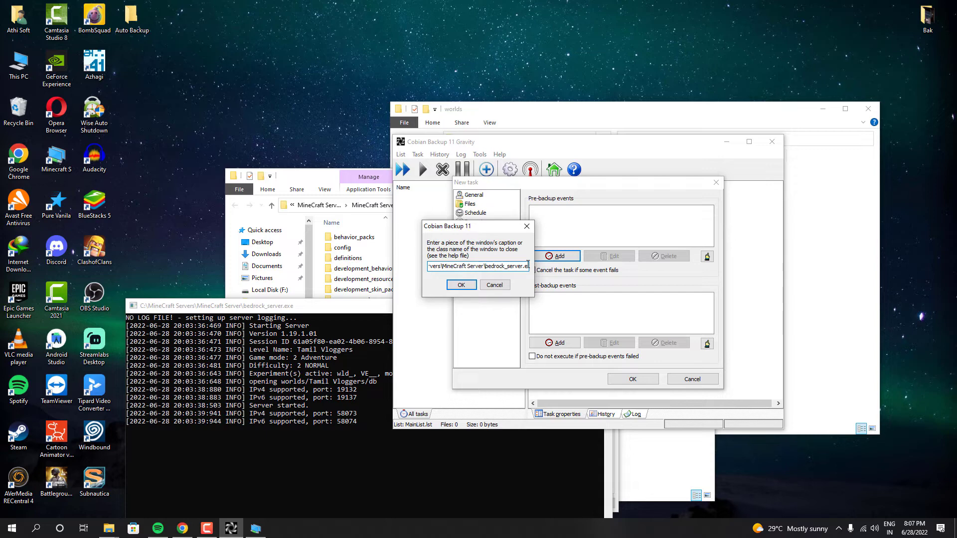
Accept the bedrock_server.exe path as the program to close.
left_click(460, 285)
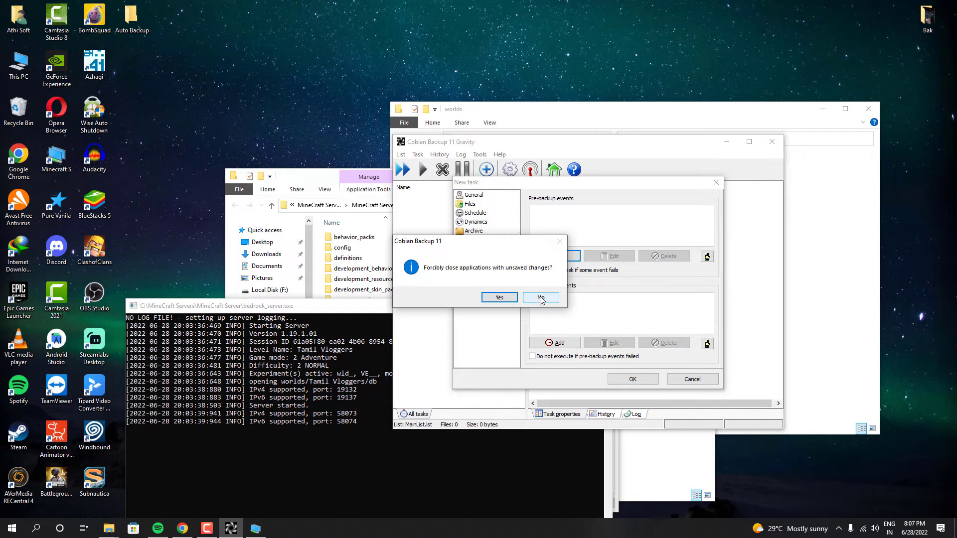
Decline forced closing, then add a second close event for 'Restart On Crash v1.6.3.2'.
left_click(539, 297)
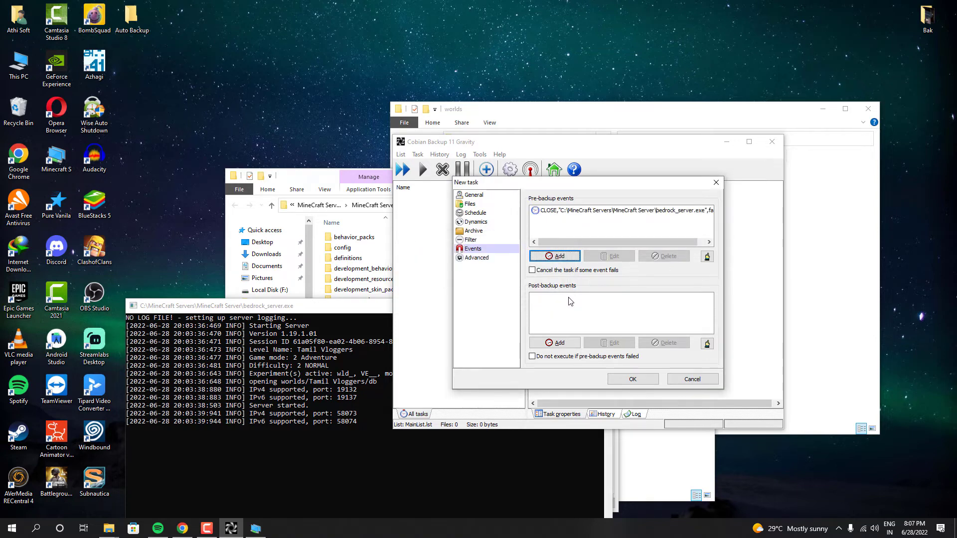
mouse_move(567, 303)
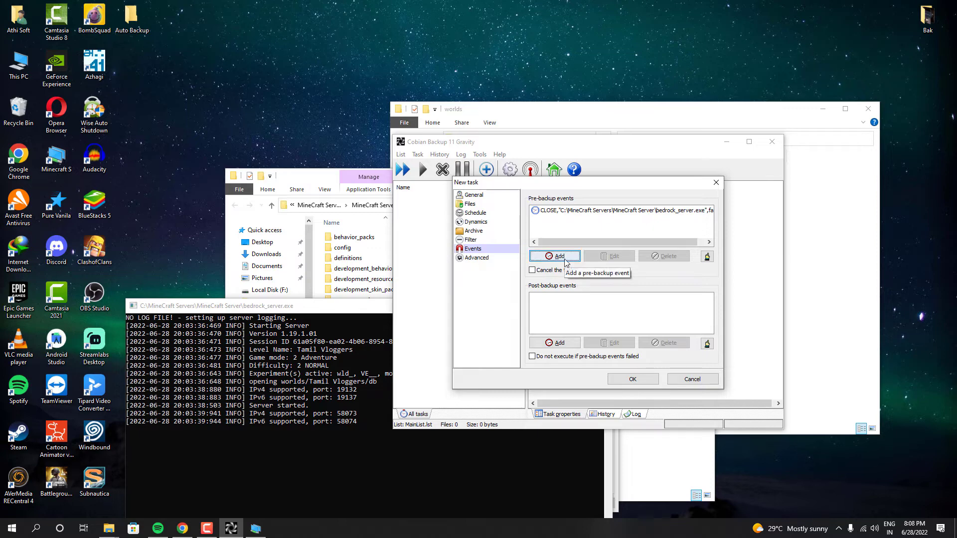
left_click(558, 256)
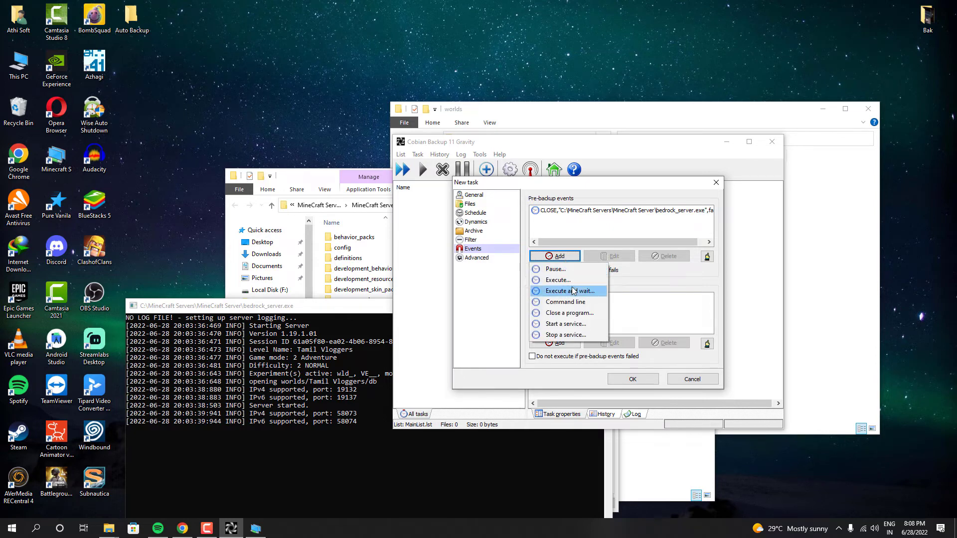
mouse_move(568, 313)
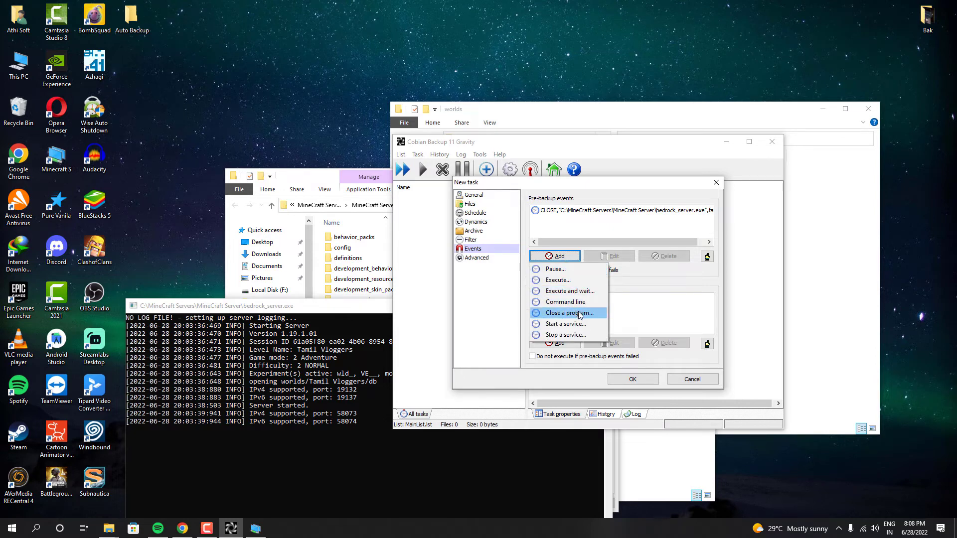
left_click(568, 313)
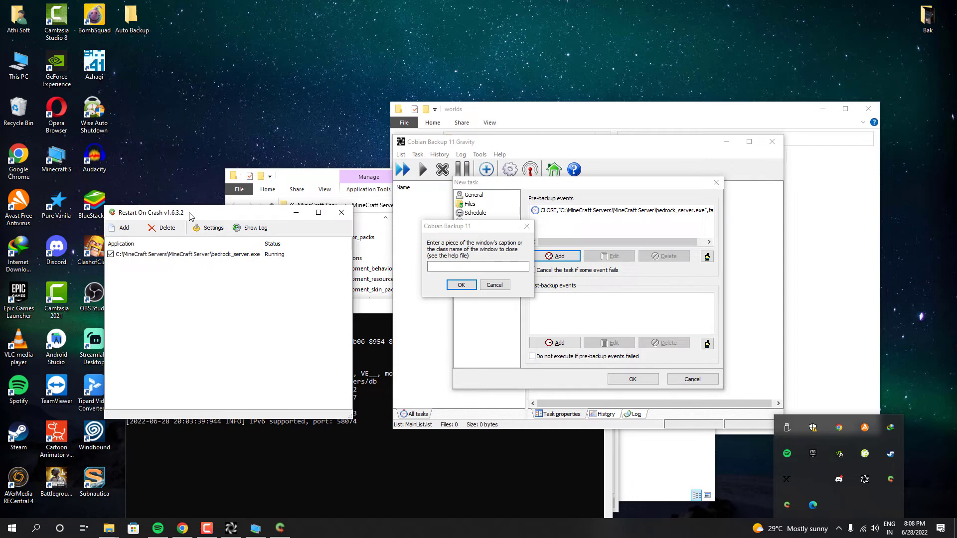
left_click(478, 266)
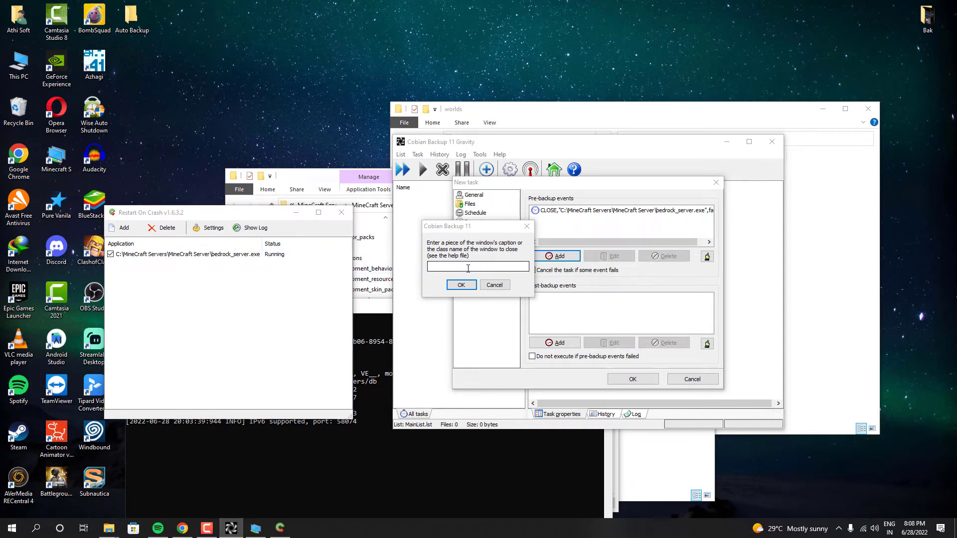
type("Restart On")
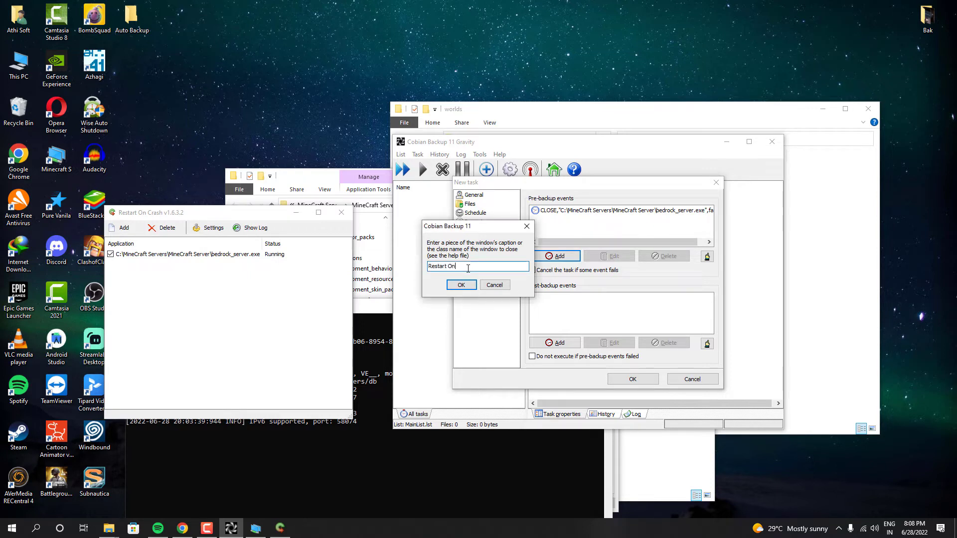
type("Crash v1.6.3.2")
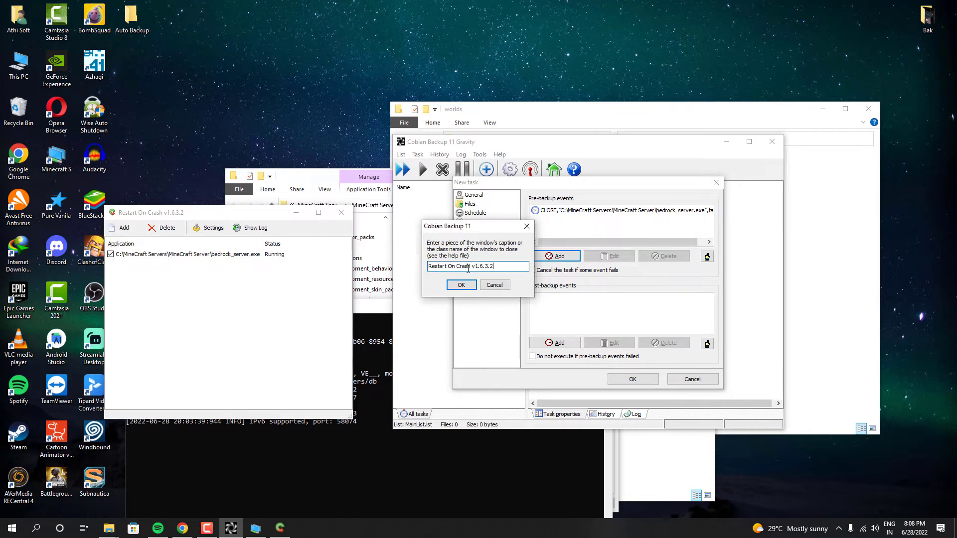
triple_click(460, 266)
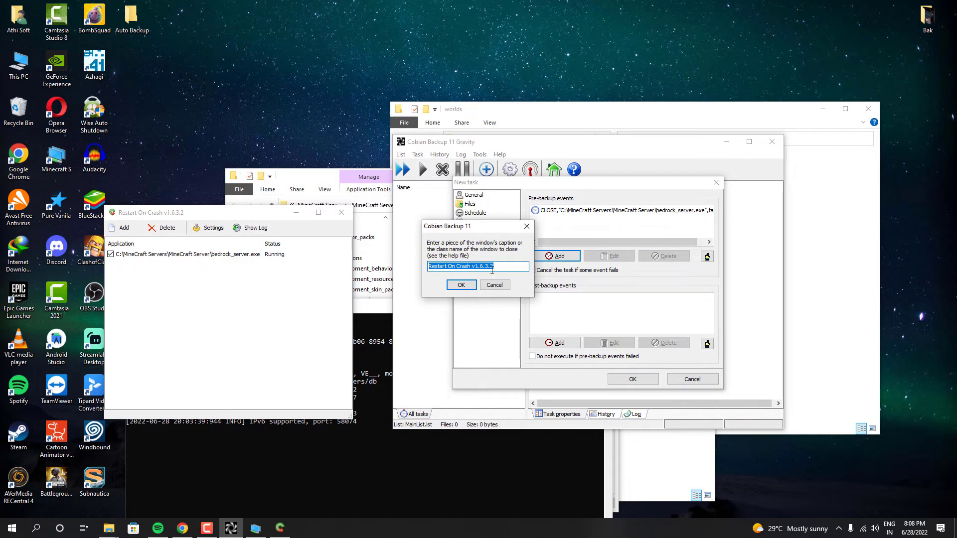
left_click(460, 285)
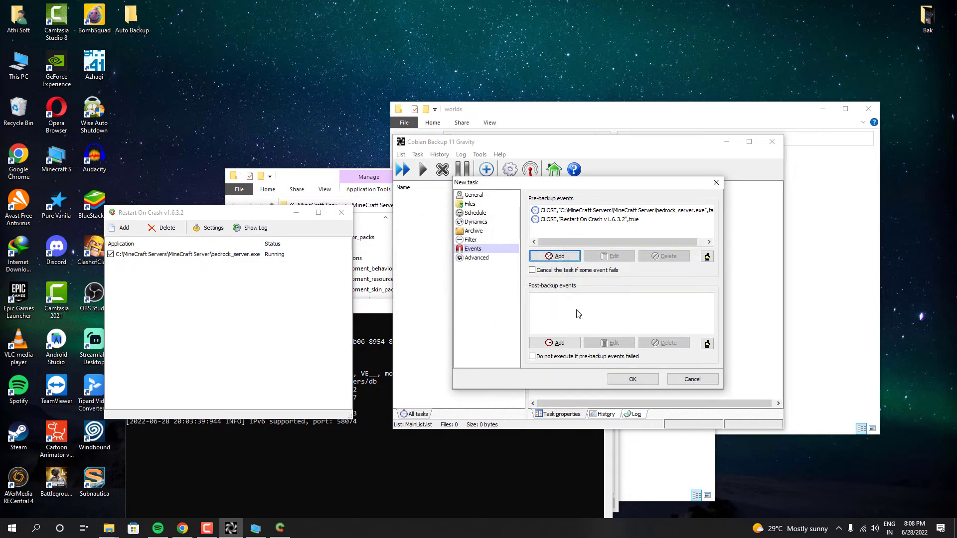
mouse_move(617, 304)
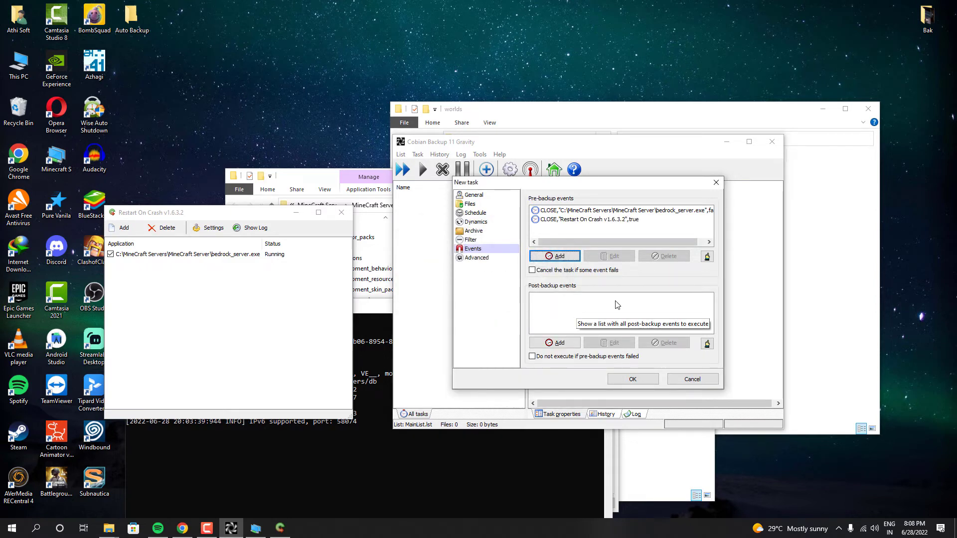
mouse_move(554, 342)
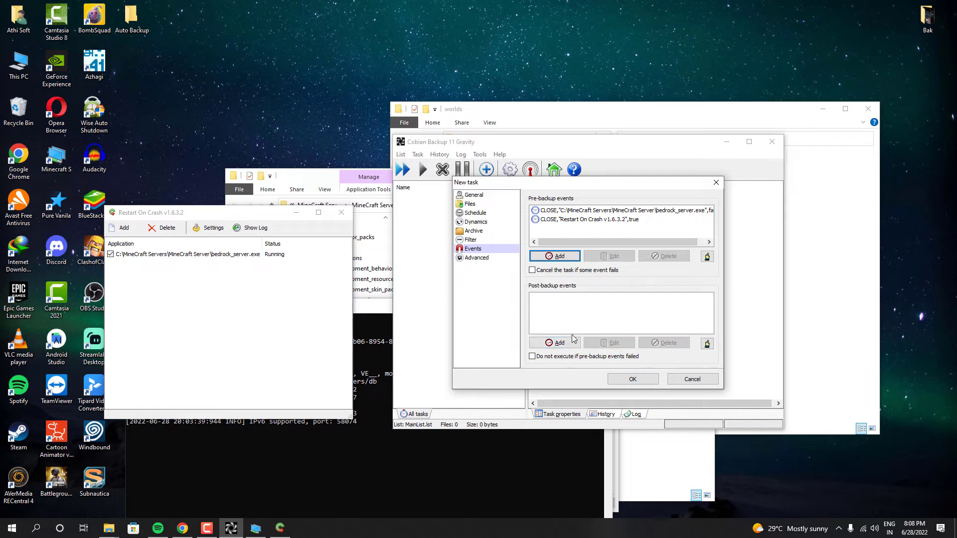
Add a post-backup event running C:\RestartOnCrash-v1.6.3\RestartOnCrash.exe and save the task.
left_click(554, 342)
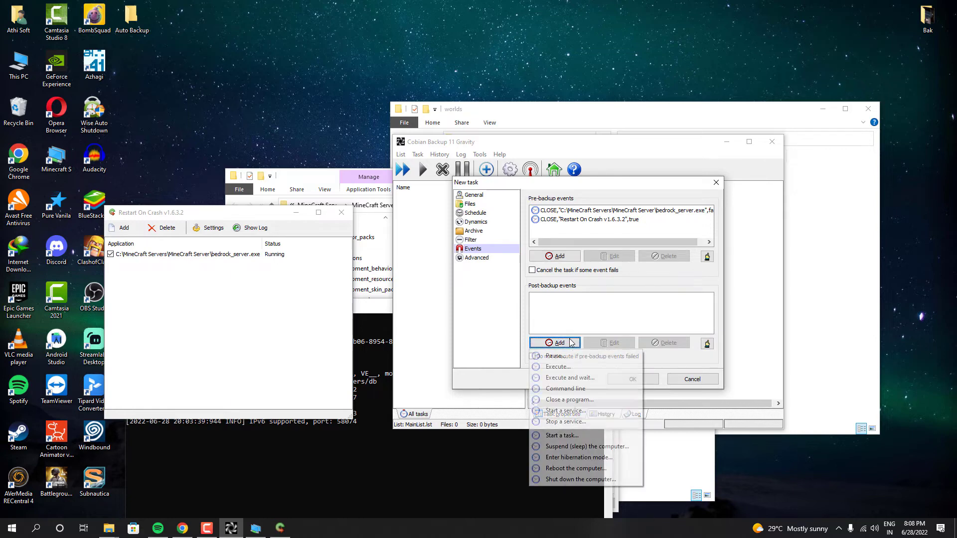
mouse_move(555, 366)
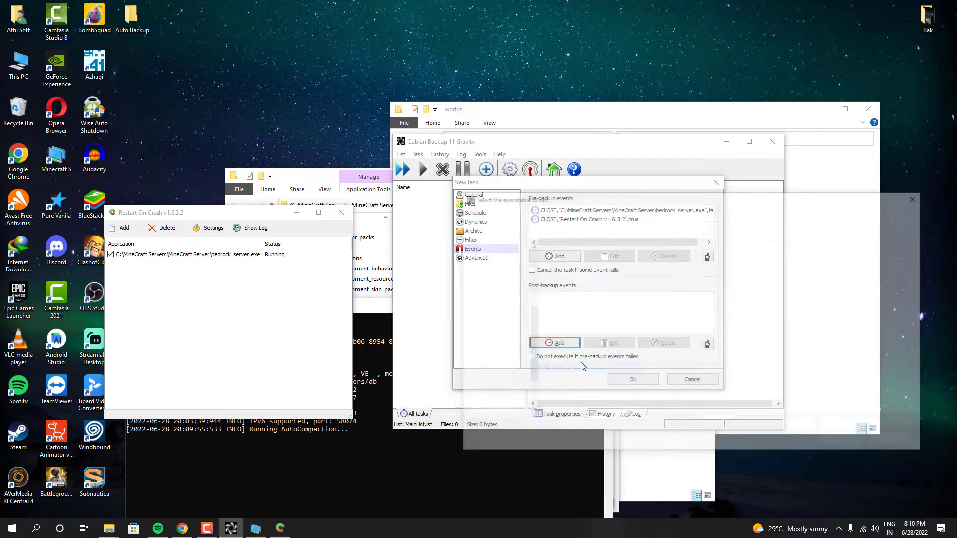
left_click(554, 342)
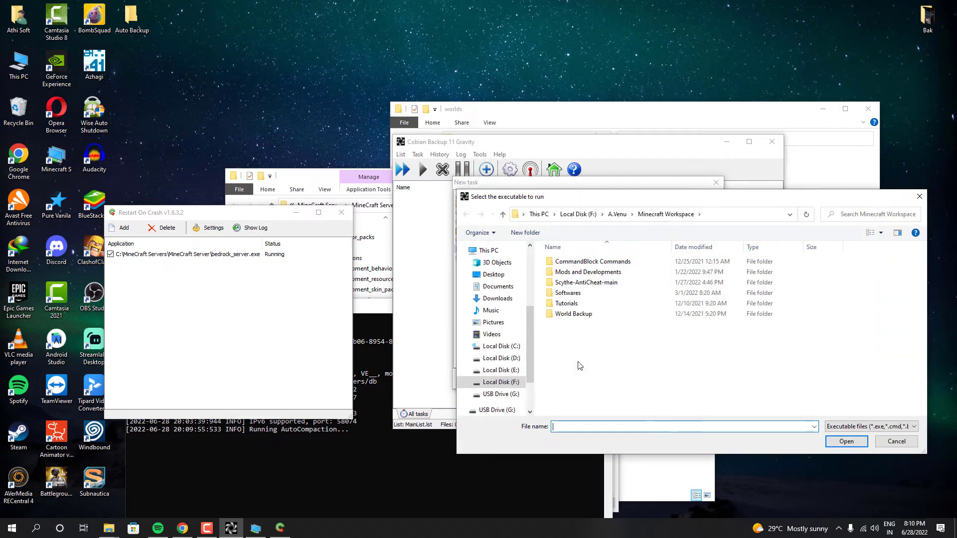
left_click(500, 346)
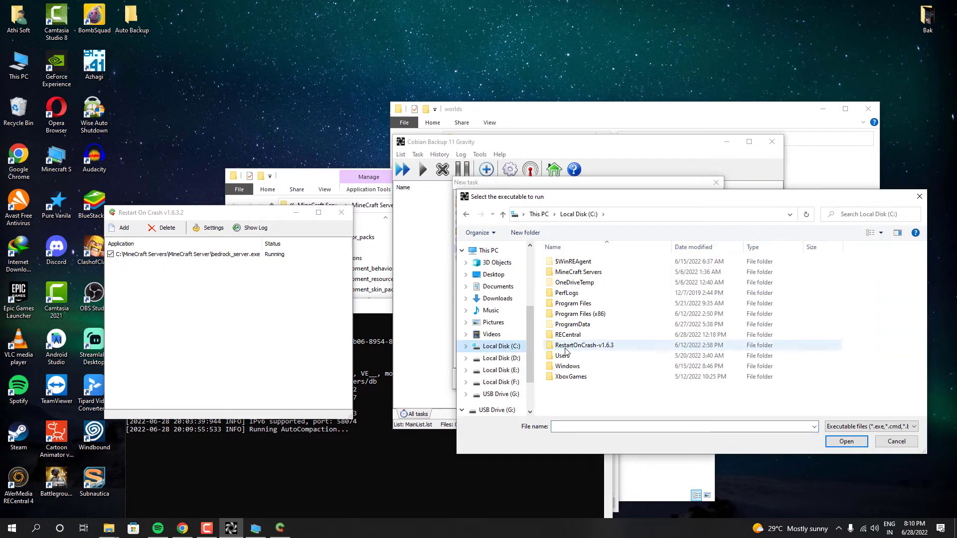
double_click(583, 345)
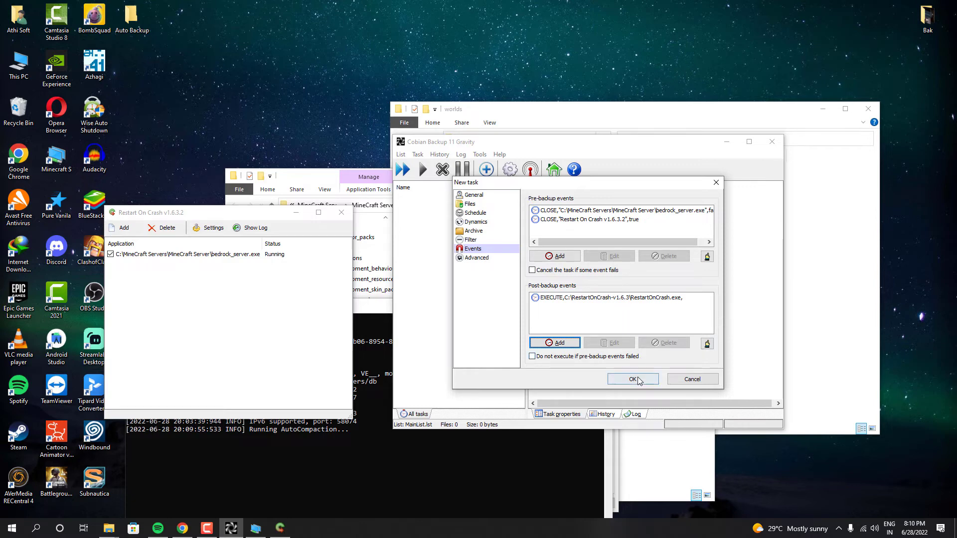
left_click(631, 379)
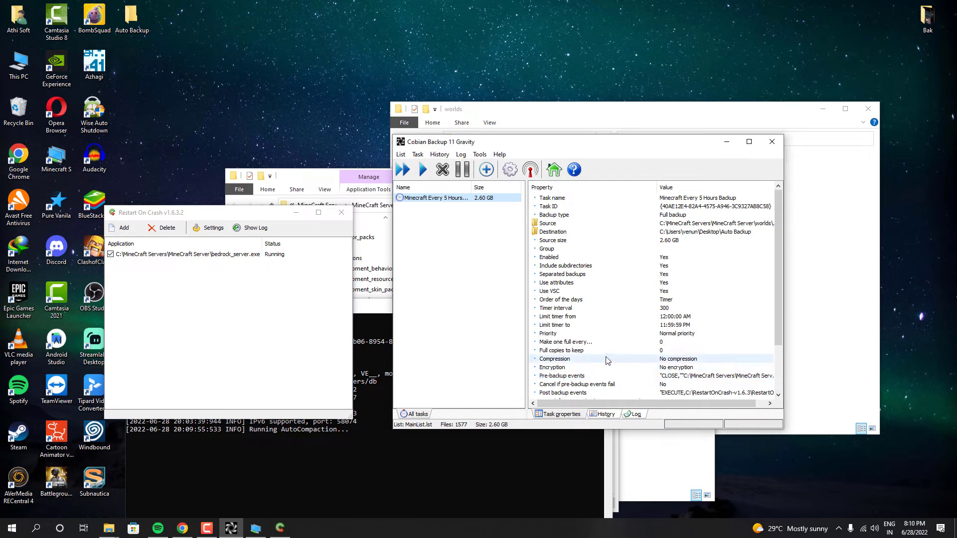
mouse_move(348, 316)
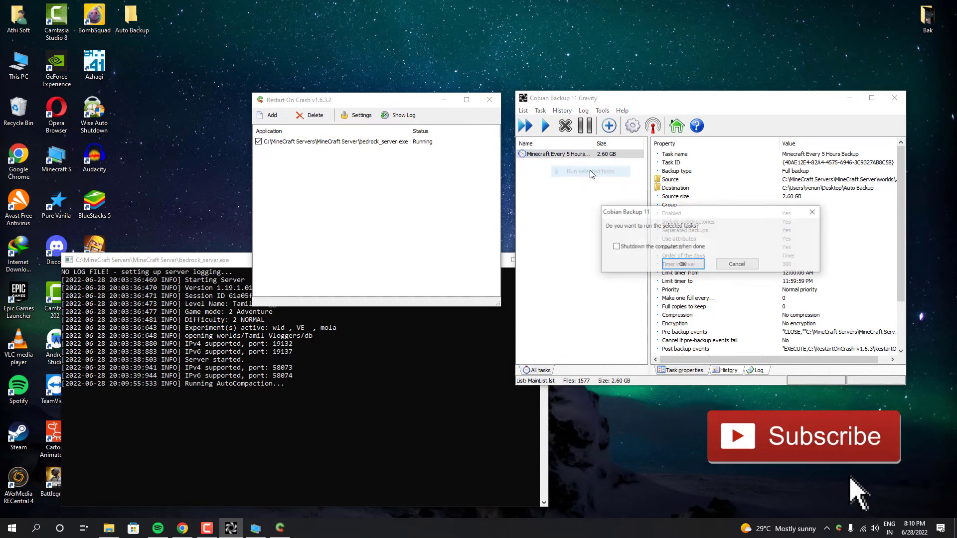
Confirm running the Minecraft Every 5 Hours Backup task now.
left_click(735, 263)
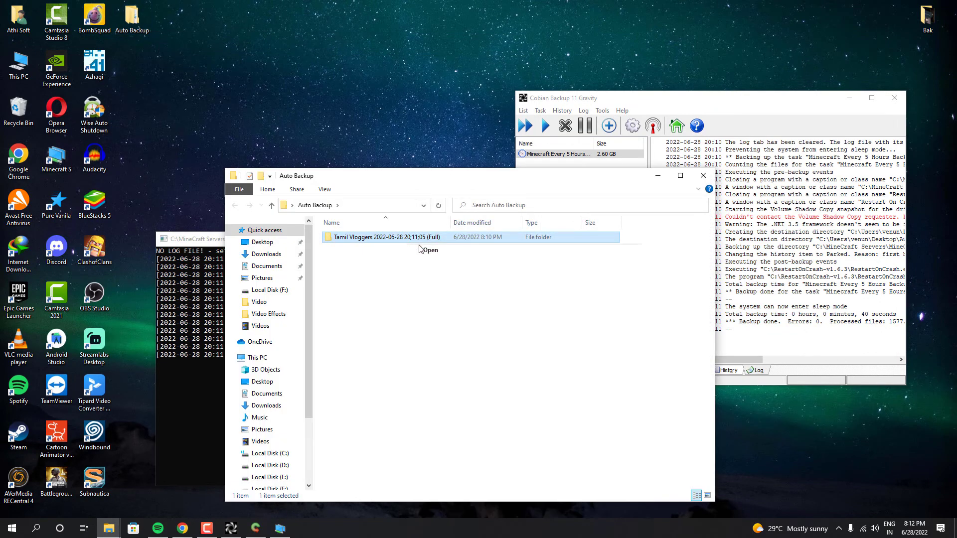
right_click(385, 236)
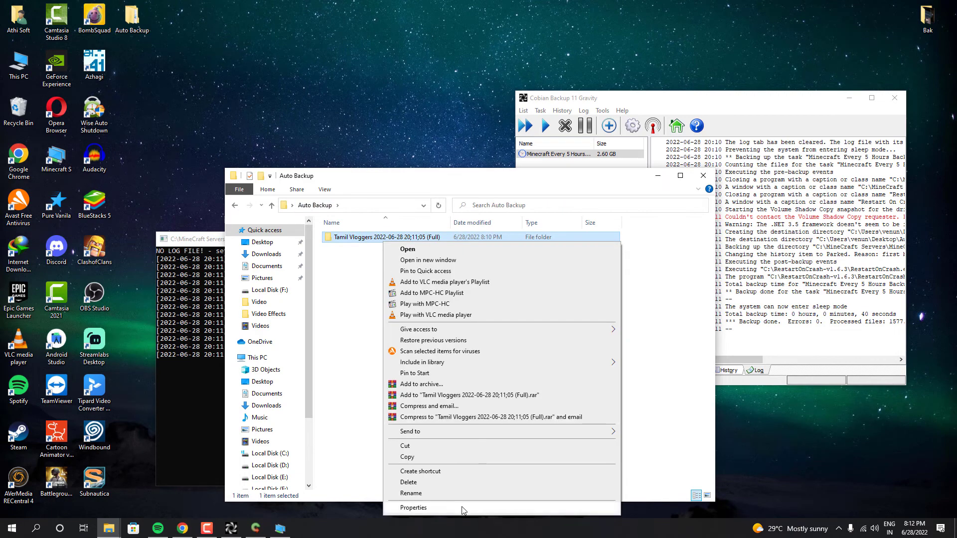
left_click(414, 507)
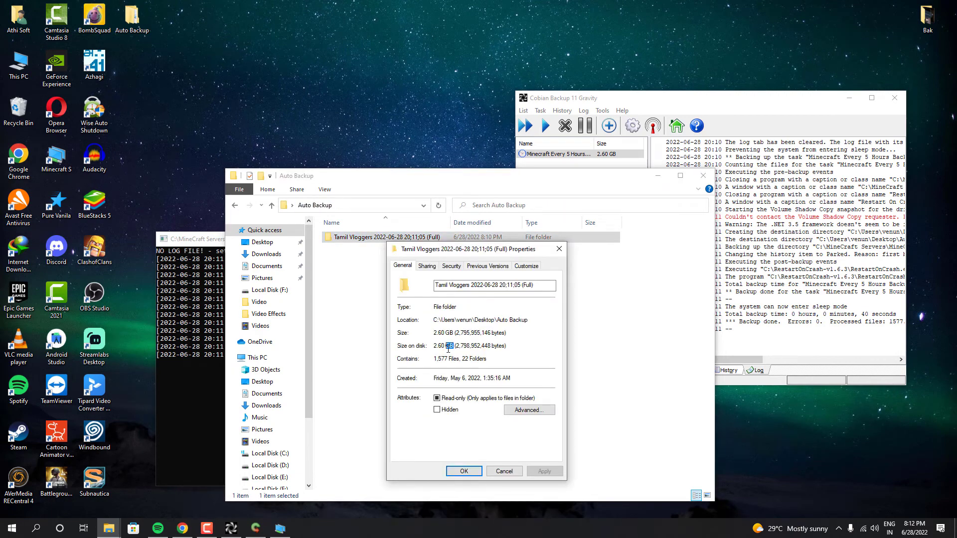
double_click(442, 345)
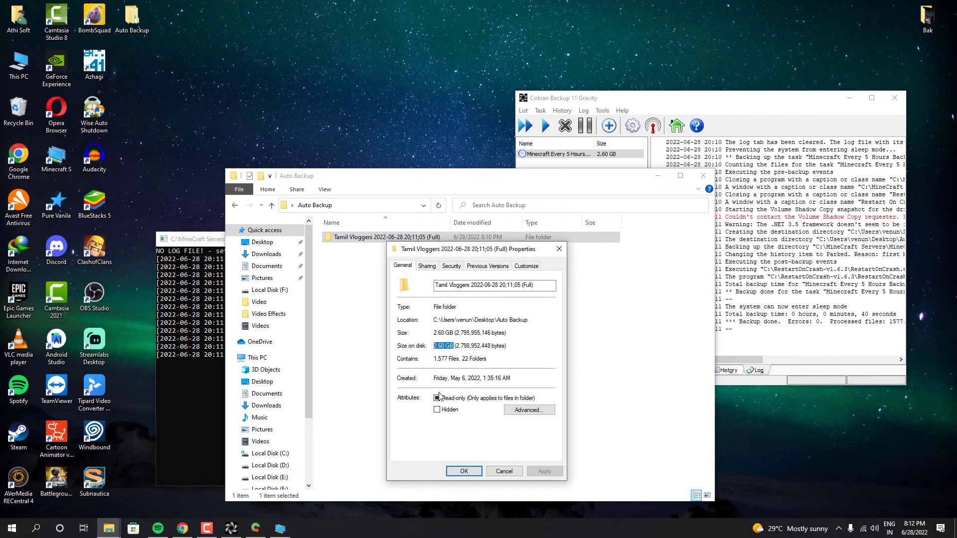
left_click(436, 397)
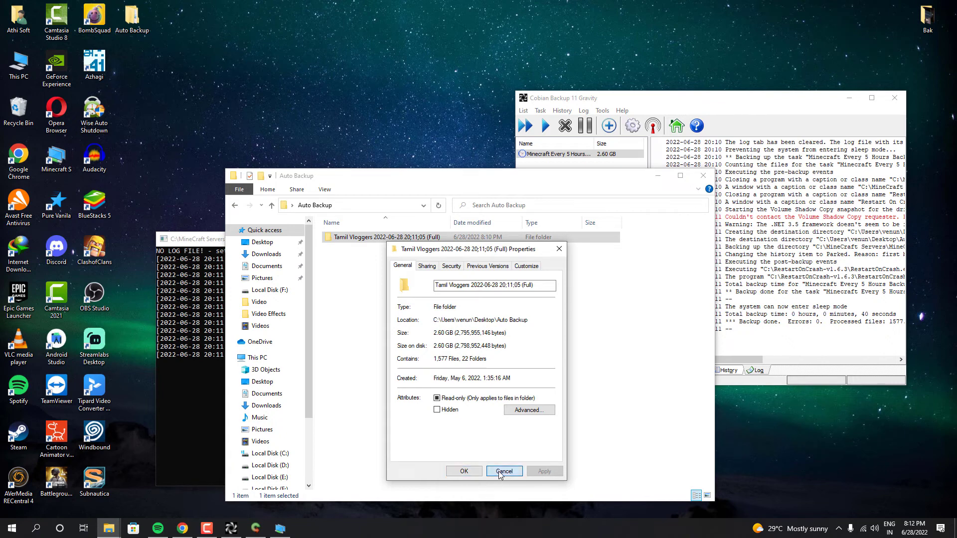
left_click(502, 471)
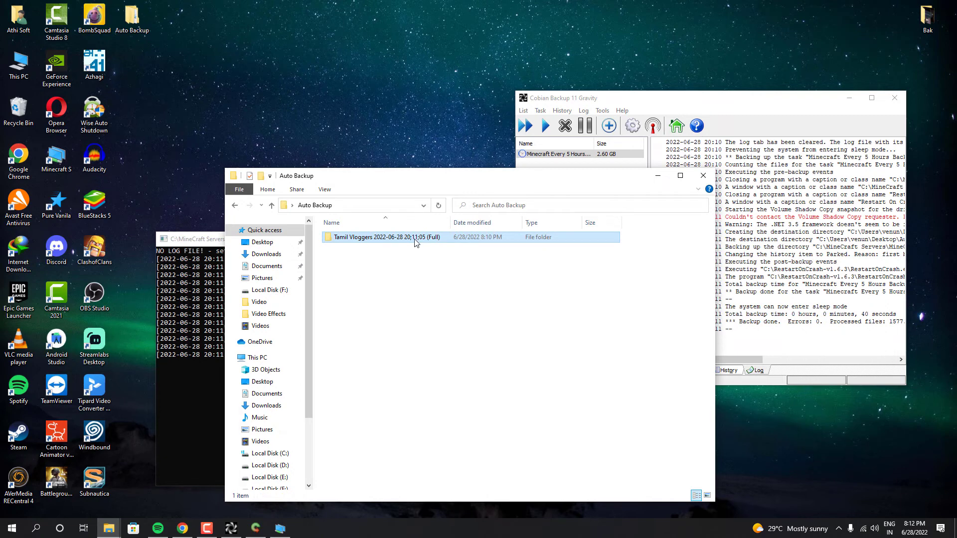
double_click(386, 237)
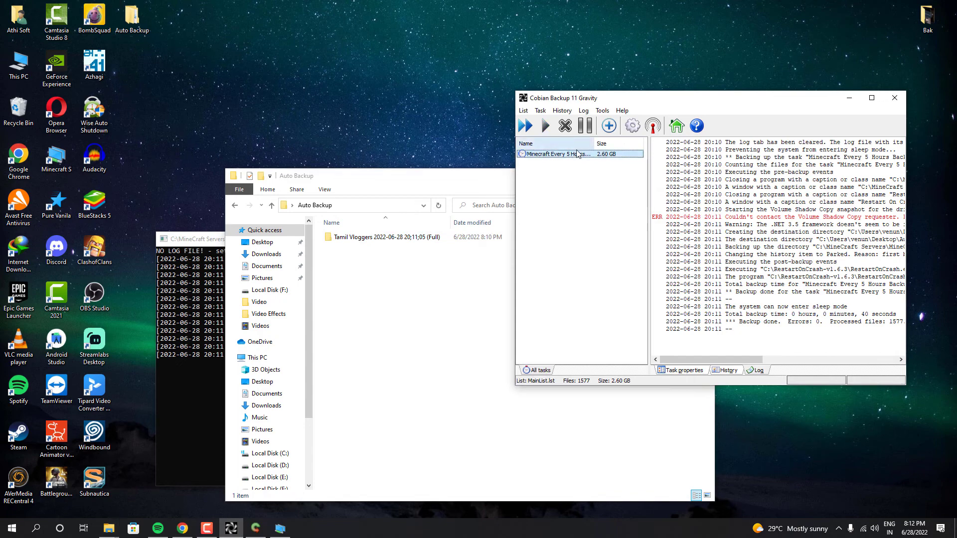
Set the Minecraft Every 5 Hours Backup task's compression type to Zip.
right_click(554, 153)
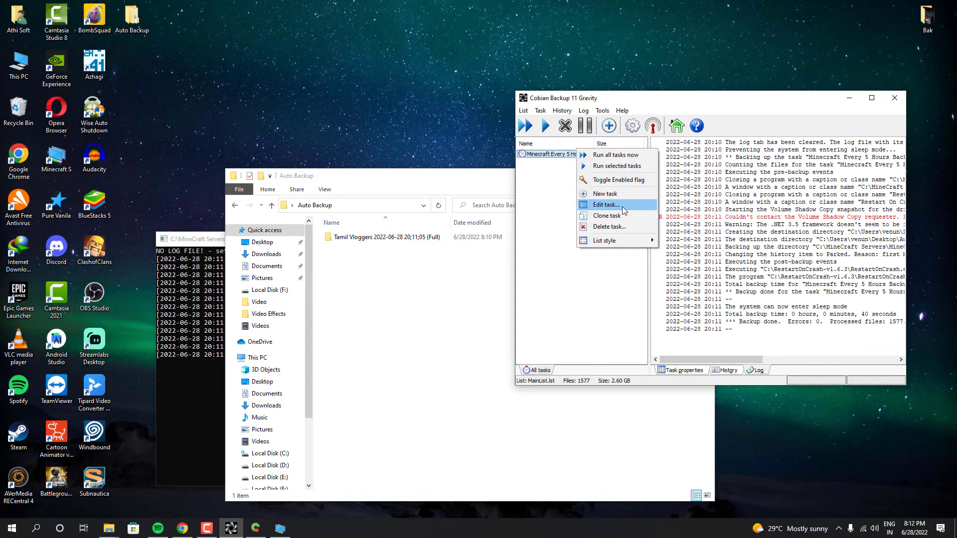
left_click(604, 205)
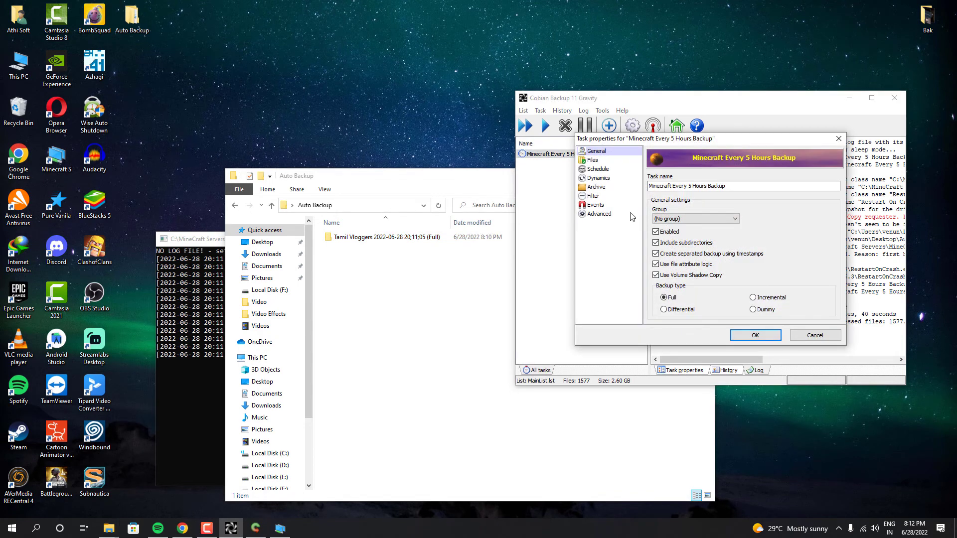
left_click(595, 187)
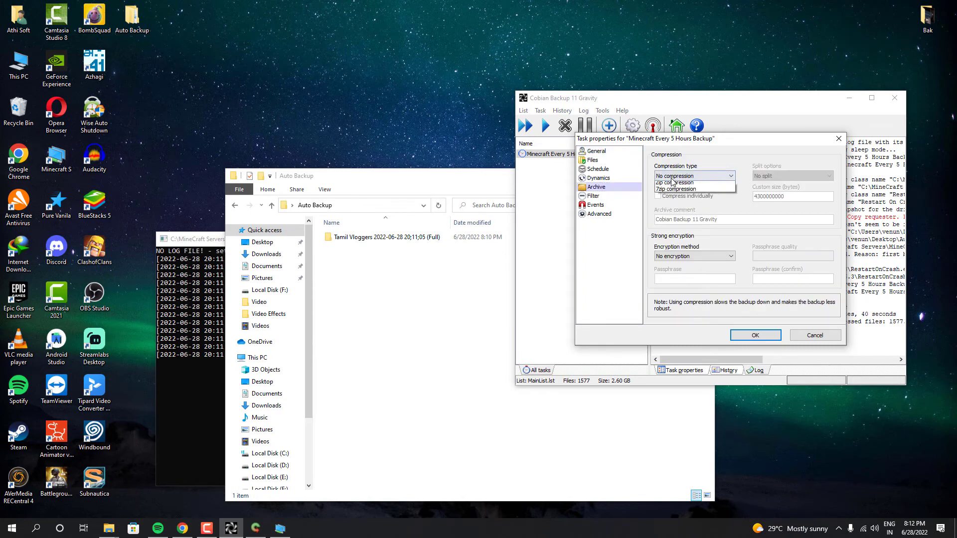
left_click(673, 182)
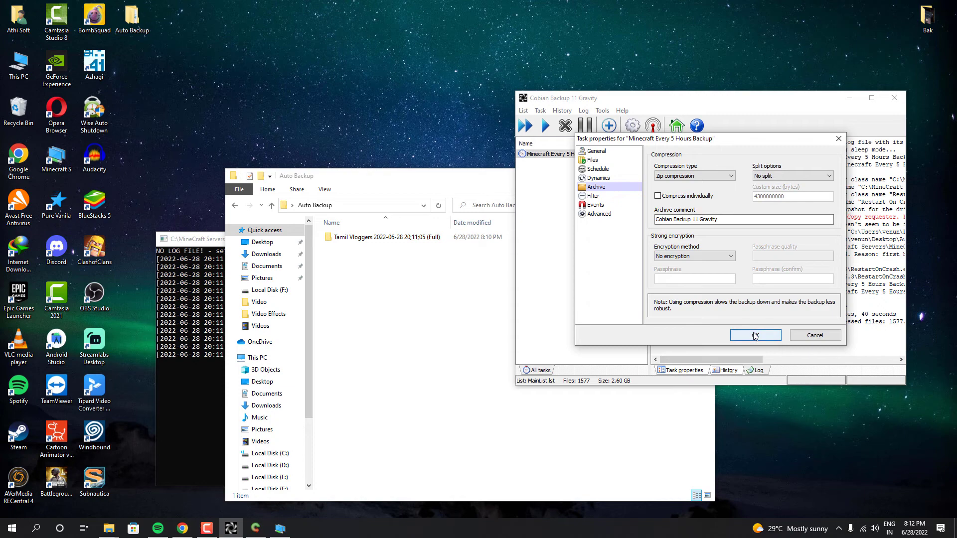
left_click(756, 335)
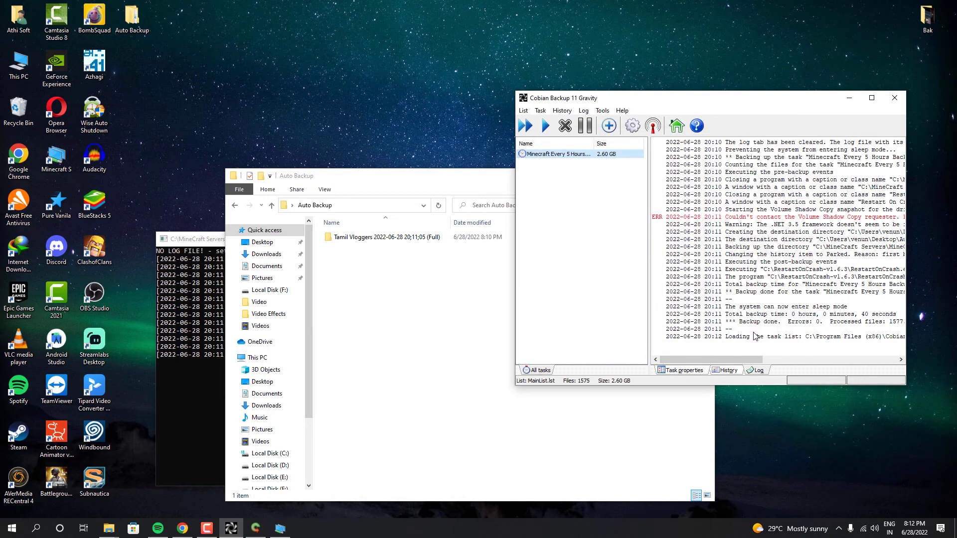
mouse_move(552, 243)
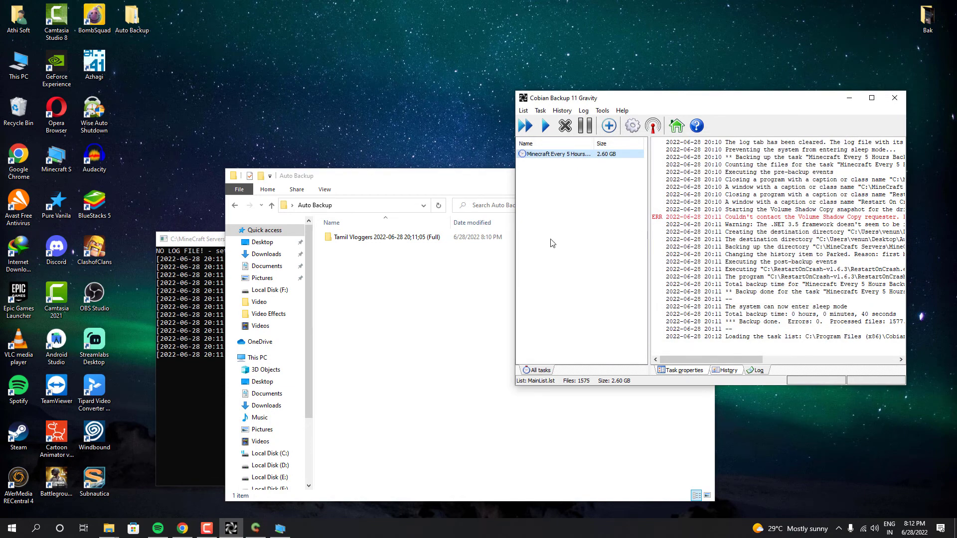
Run all backup tasks now and confirm.
right_click(555, 154)
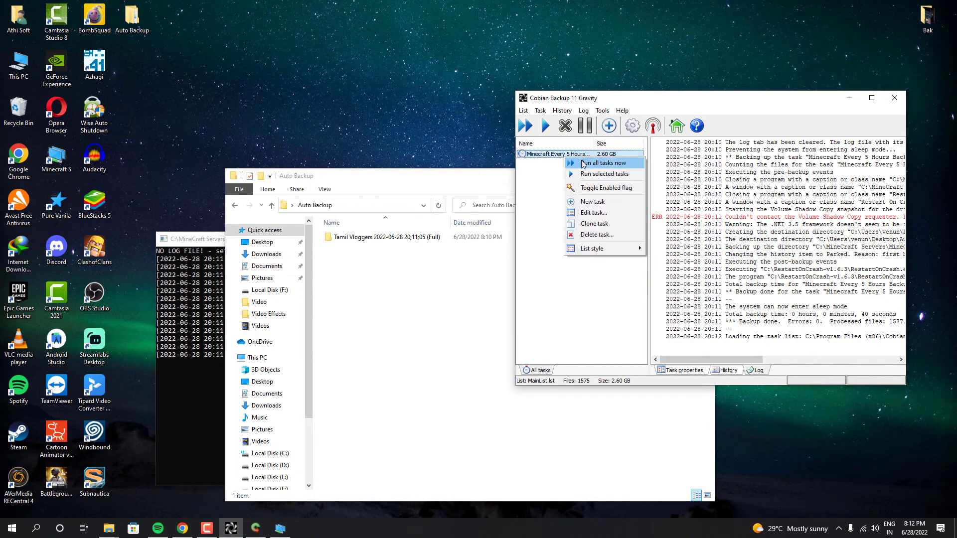
left_click(603, 163)
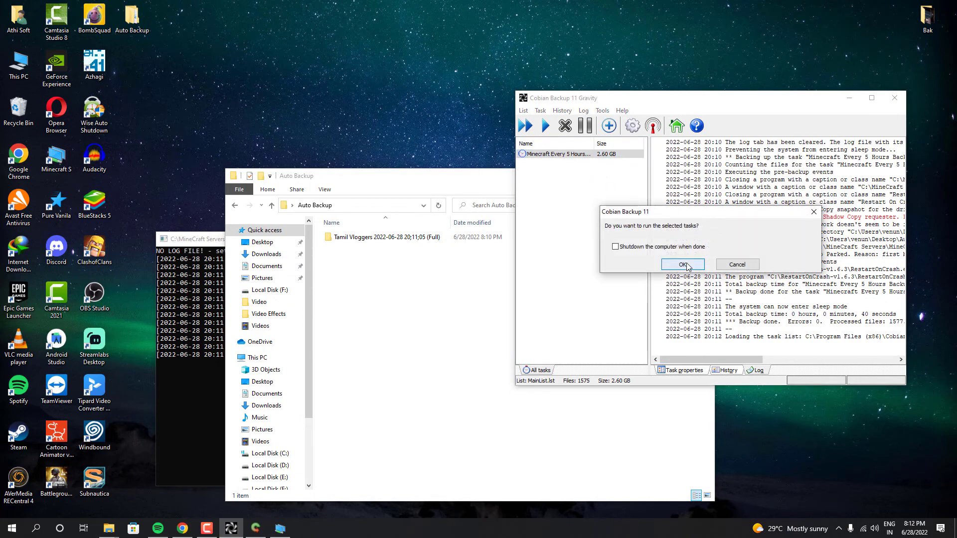
left_click(683, 264)
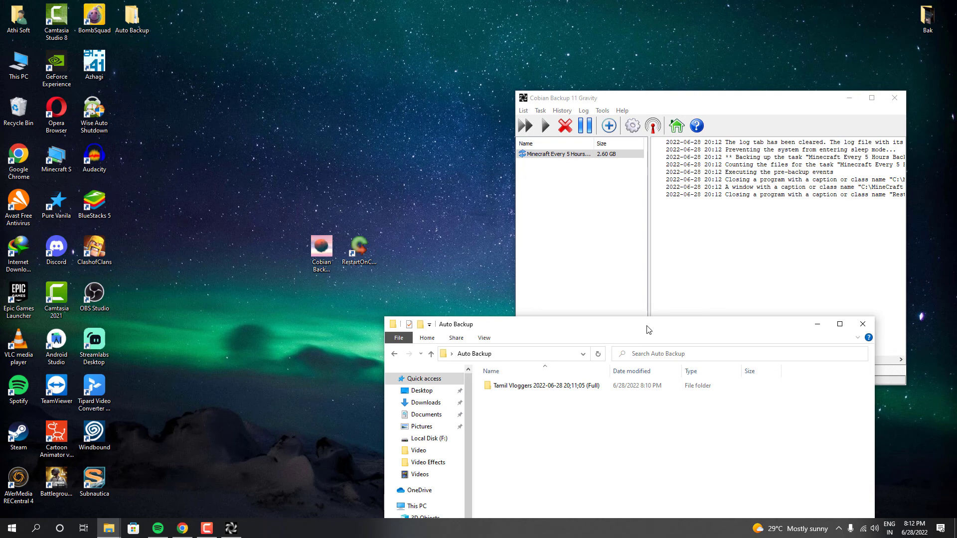
Move the Auto Backup Explorer window aside while the backup finishes.
left_click_drag(649, 324, 326, 304)
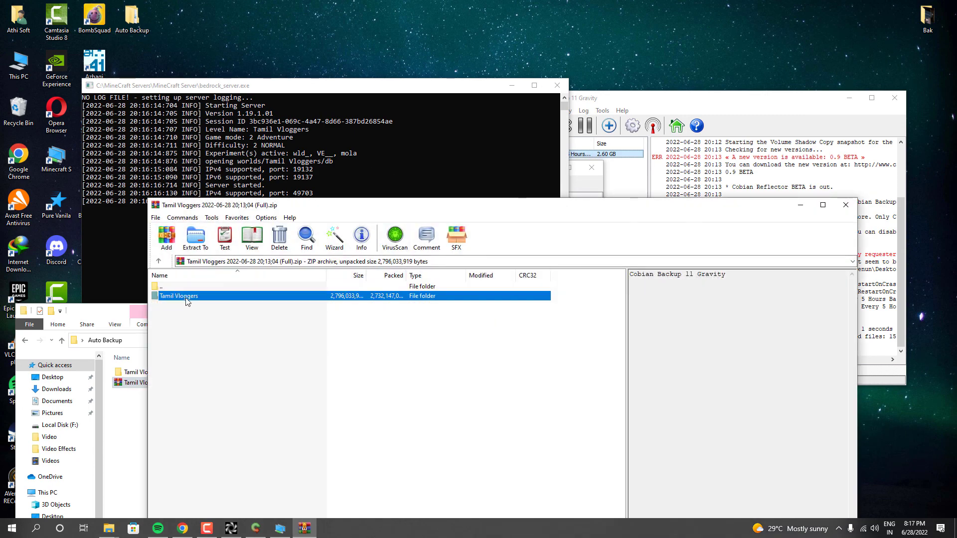
Open the Tamil Vloggers folder inside the zip archive.
double_click(179, 296)
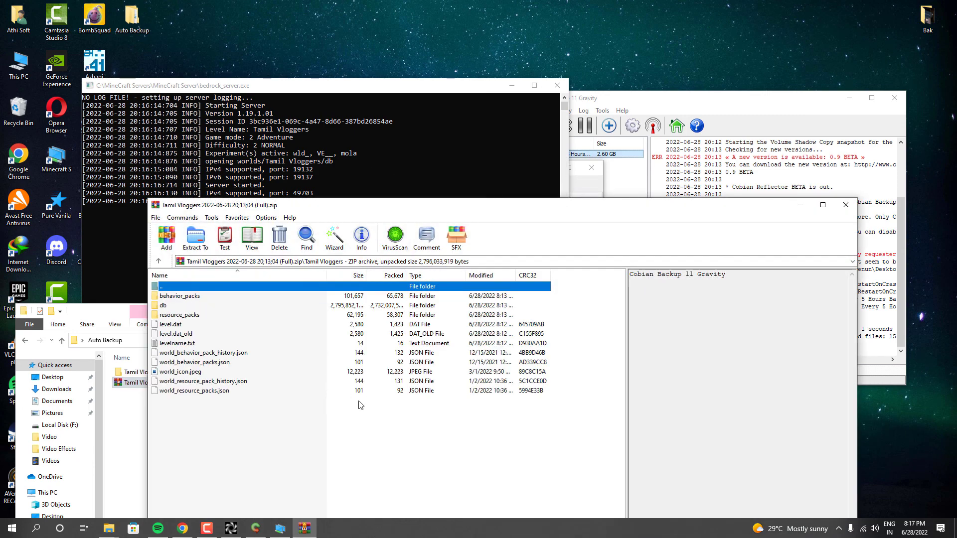